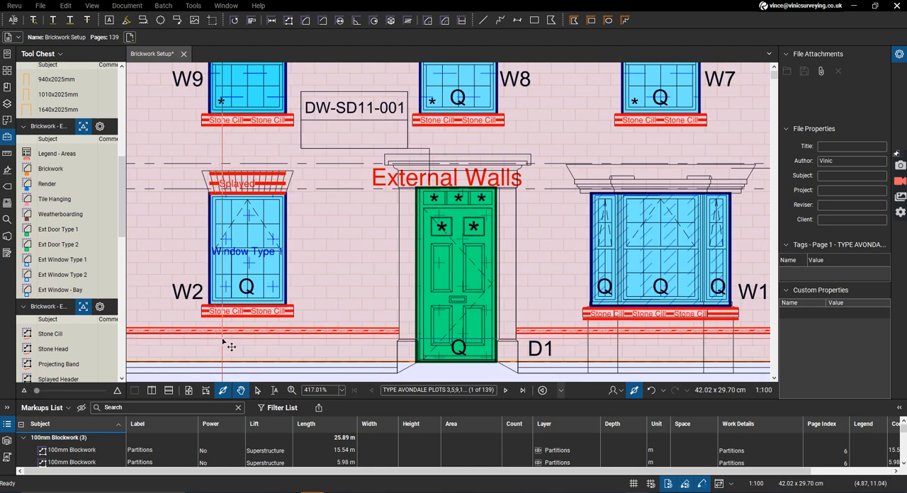
Step: Page forward through the Brickwork Setup drawing set toward page 13, the Hadley elevations
scroll(down, 3)
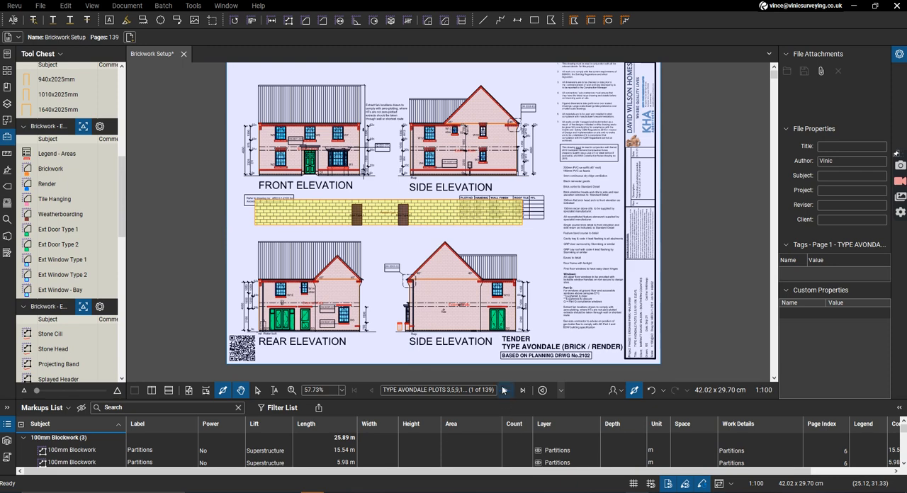
click(503, 391)
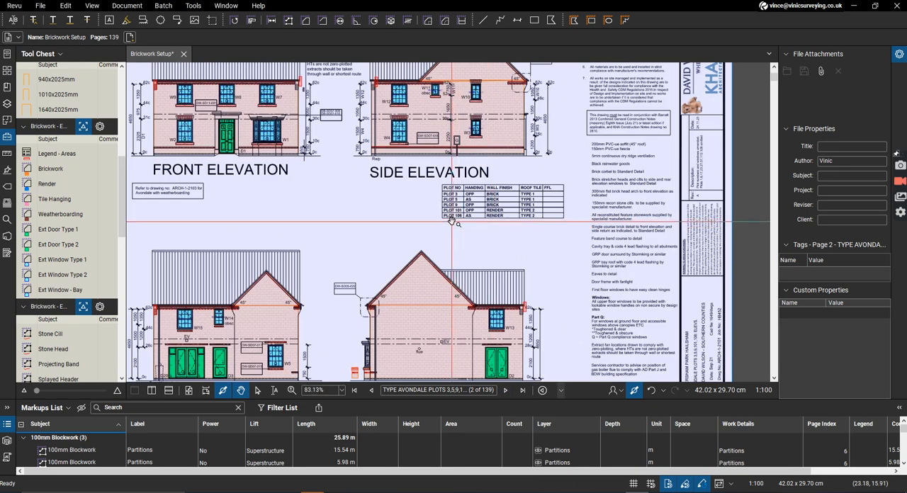
click(504, 390)
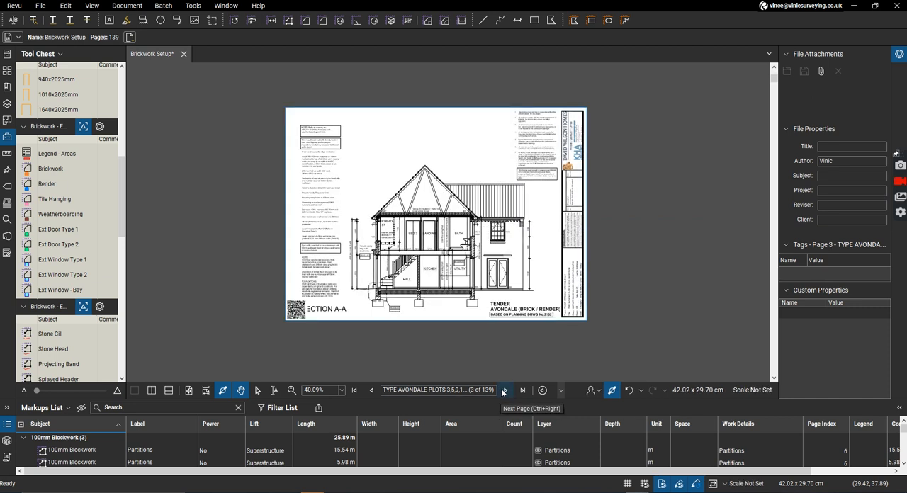
click(505, 390)
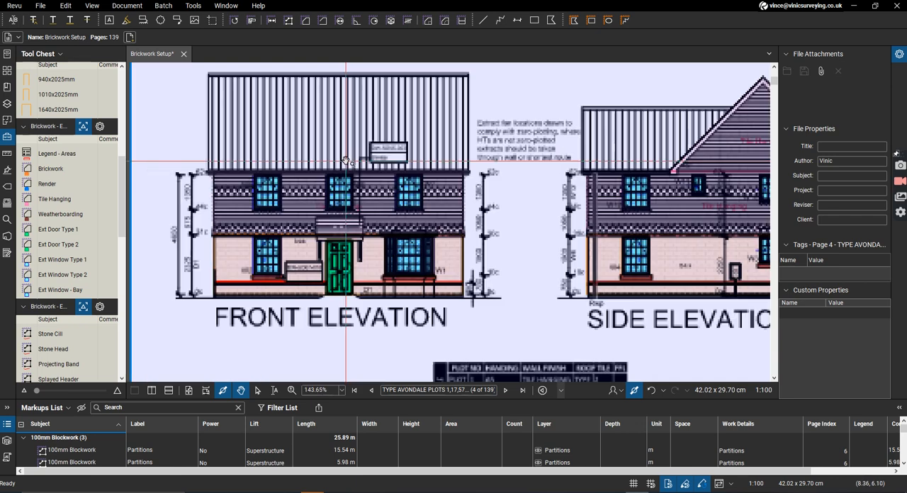
scroll(down, 3)
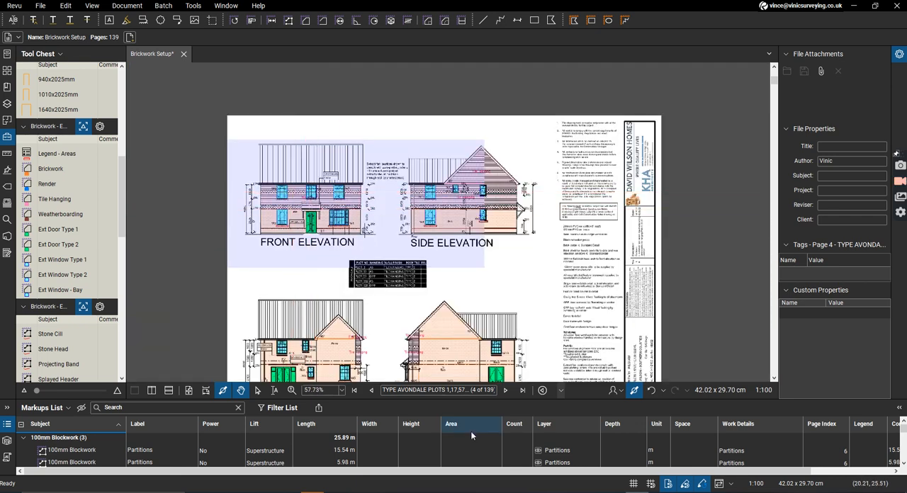
click(505, 391)
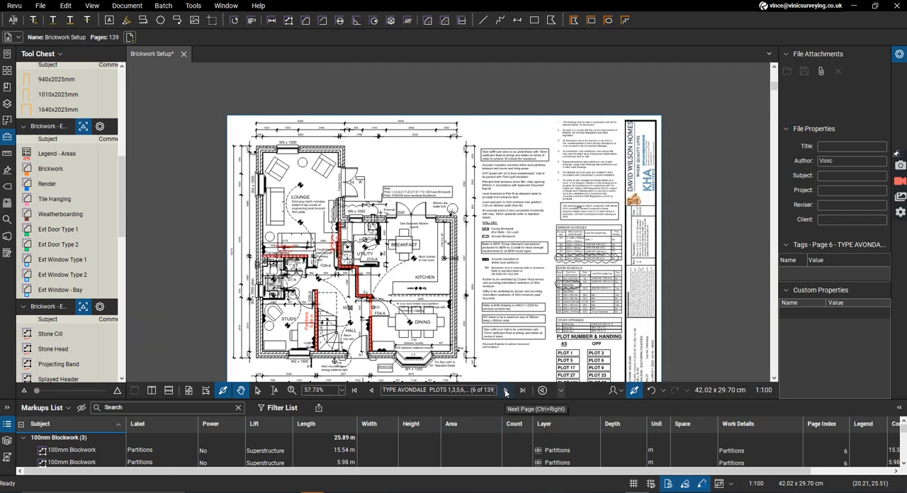
click(523, 391)
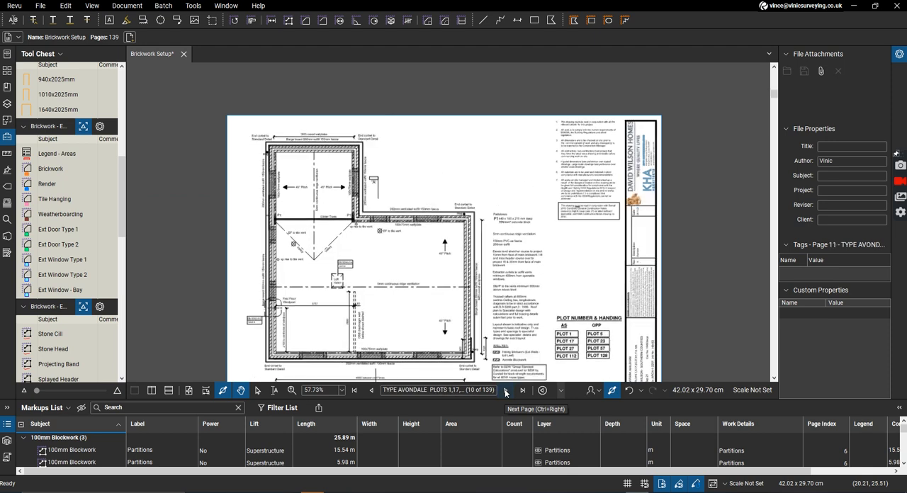
click(504, 390)
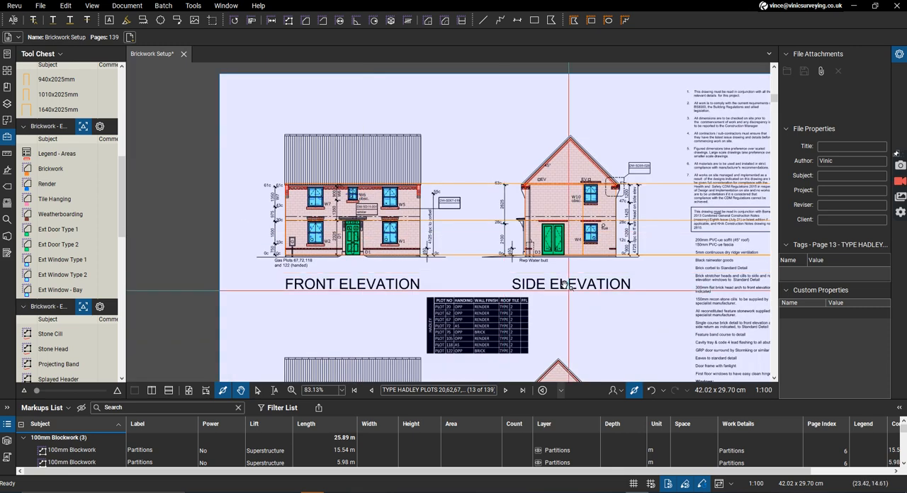
Step: Advance to page 14, the next Hadley elevations sheet with storey-height markers
click(505, 392)
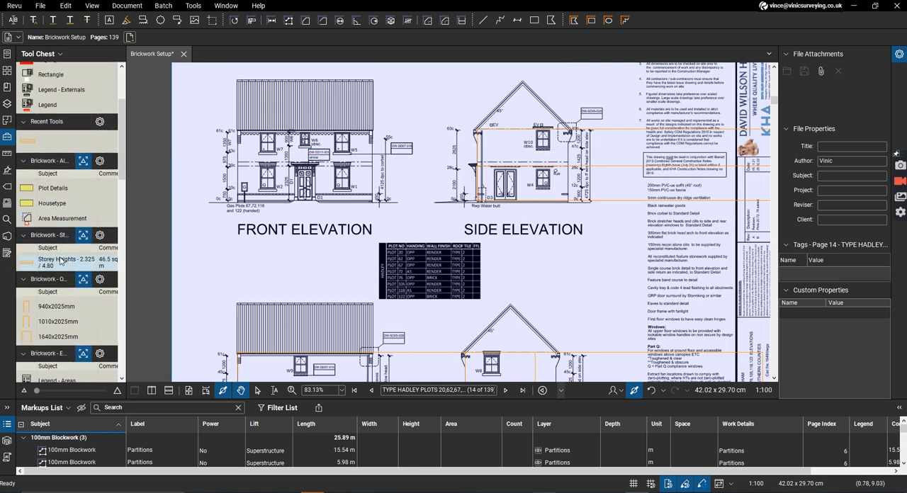
mouse_move(111, 217)
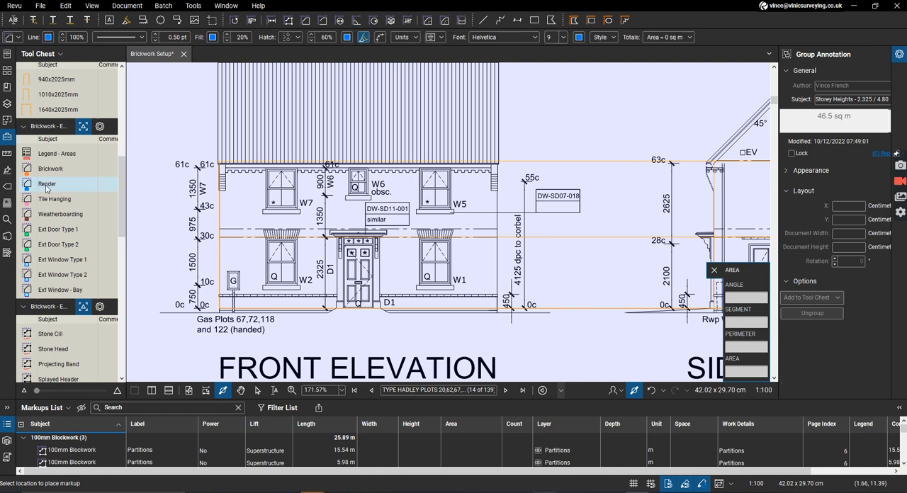
Step: Outline the rendered wall areas on the Hadley elevations, the side gable reading 9.98 sq m
click(48, 184)
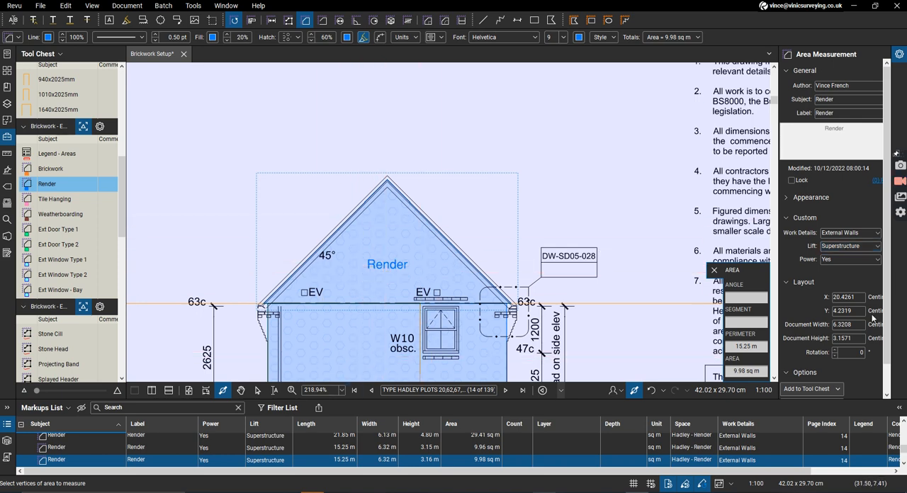
Step: Cut the front window and side-elevation openings out of the Render area markups
scroll(down, 3)
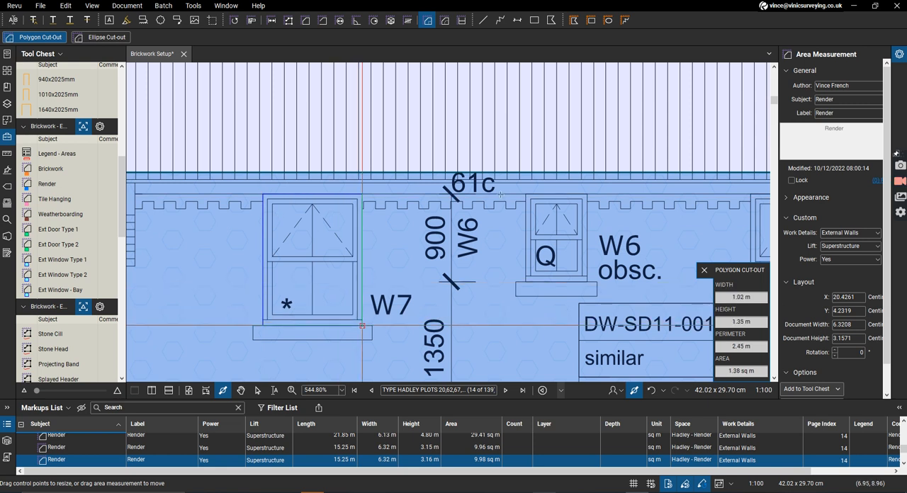
drag(361, 326, 588, 270)
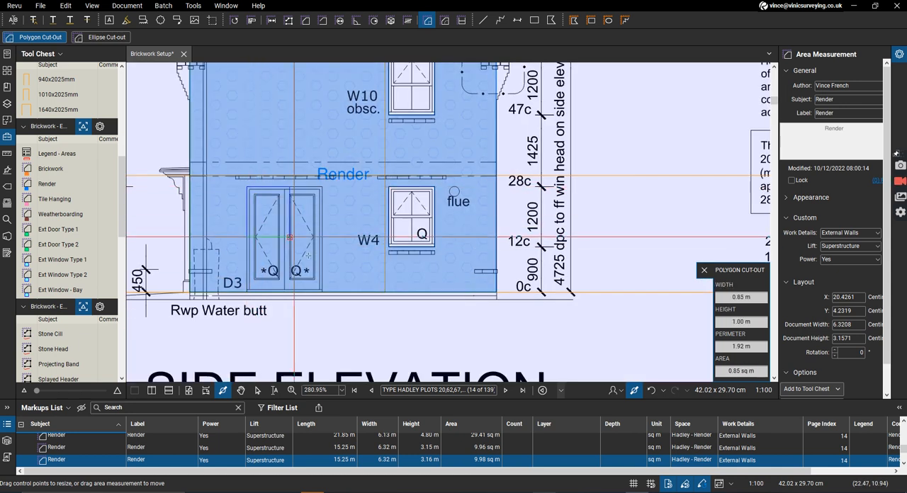
drag(289, 237, 320, 292)
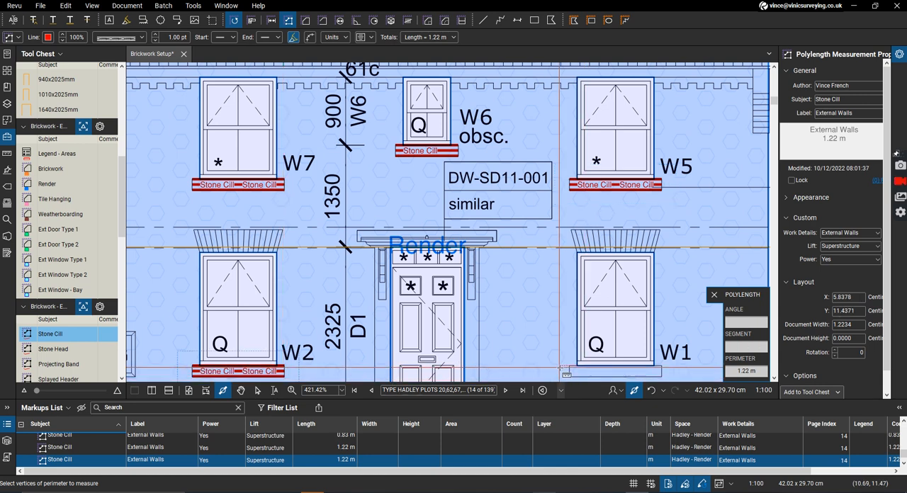
Step: Measure a further 1.22 m stone cill under a Hadley front window
click(663, 371)
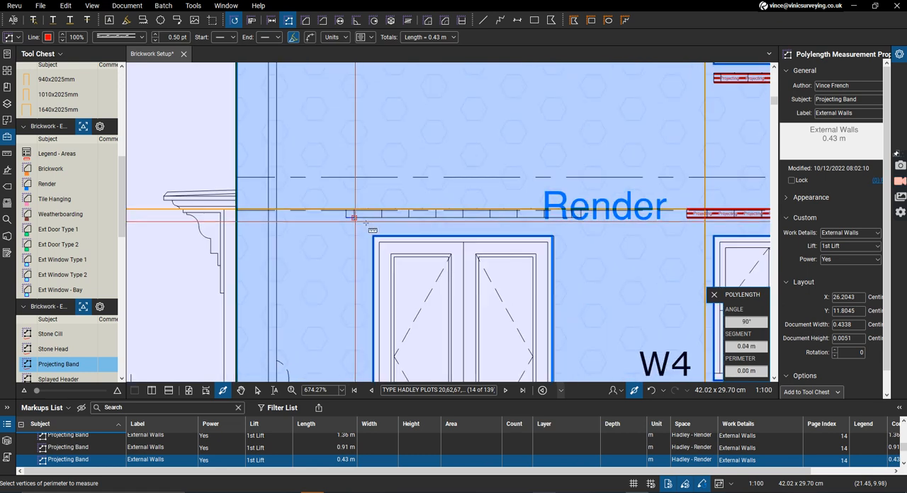
Step: Finish a short projecting band run at first lift, alongside the 0.91 m and 0.43 m runs
click(579, 216)
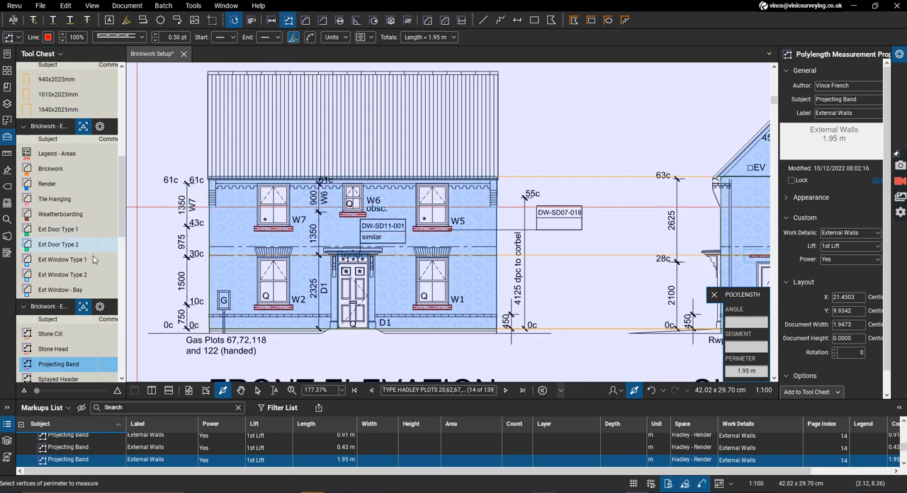
Step: Measure the Dentil 150mm courses above the first-floor windows at about 1.66–1.71 m
scroll(down, 3)
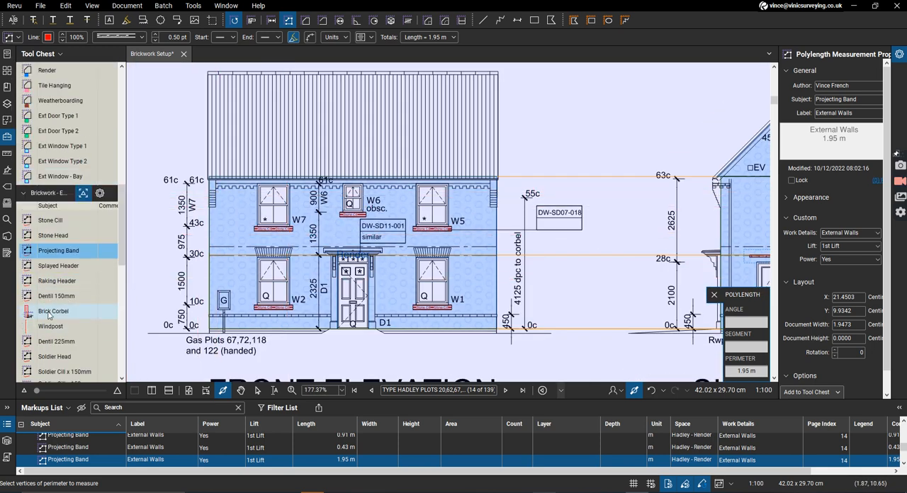
click(56, 295)
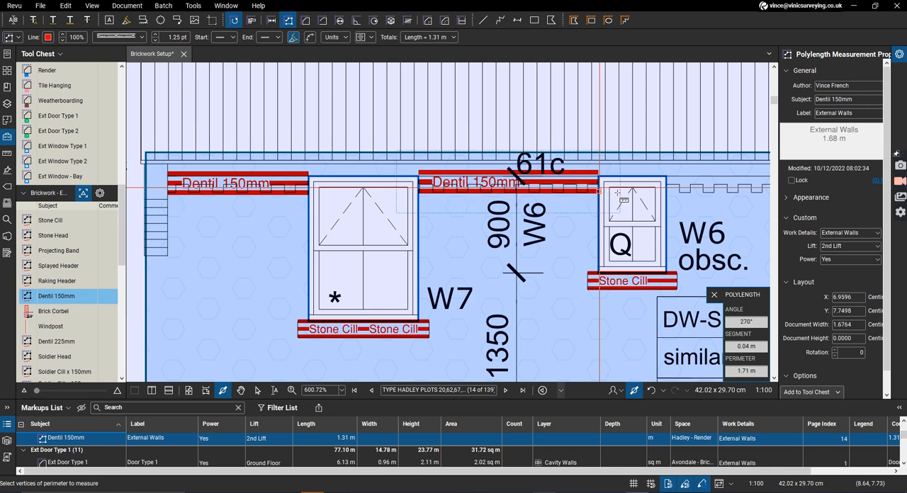
click(666, 196)
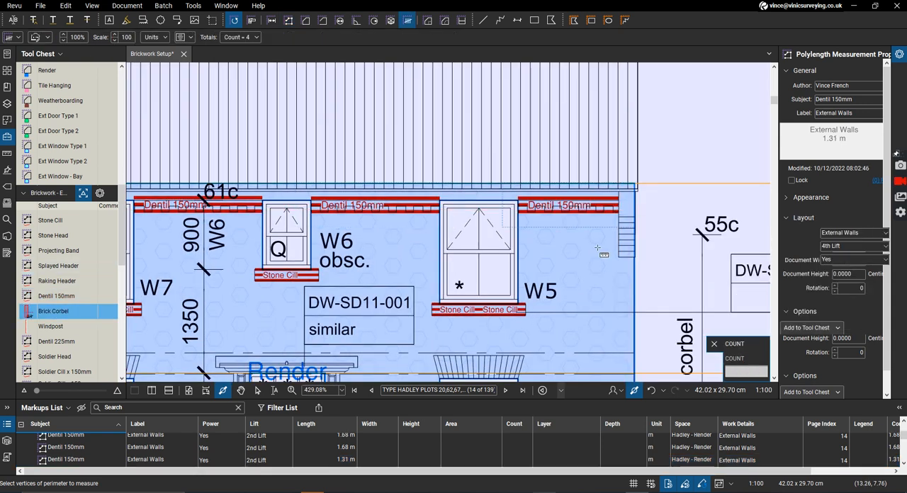
Step: Count 4 brick corbels, then measure the 1.02 m splayed header over the front door
click(626, 220)
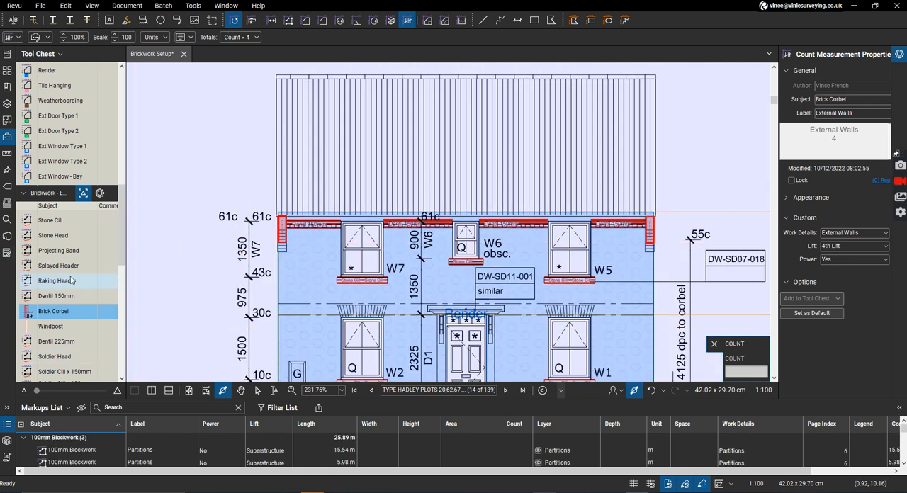
click(58, 266)
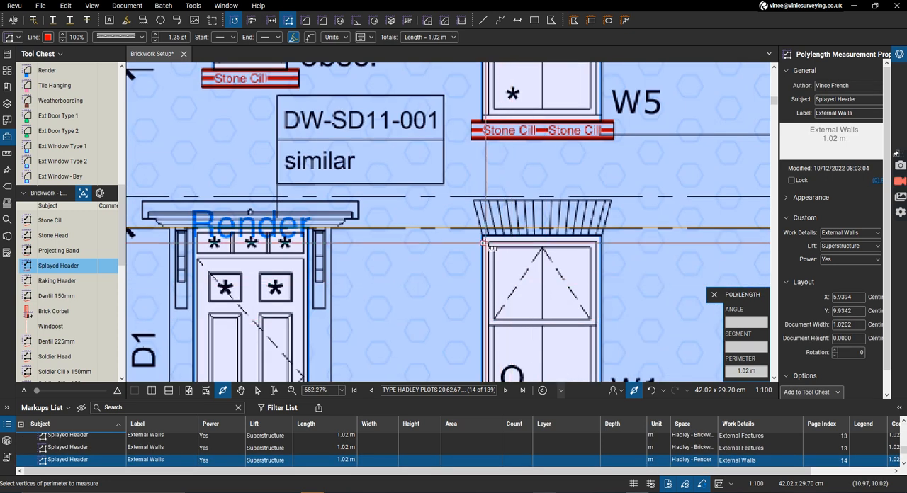
click(603, 235)
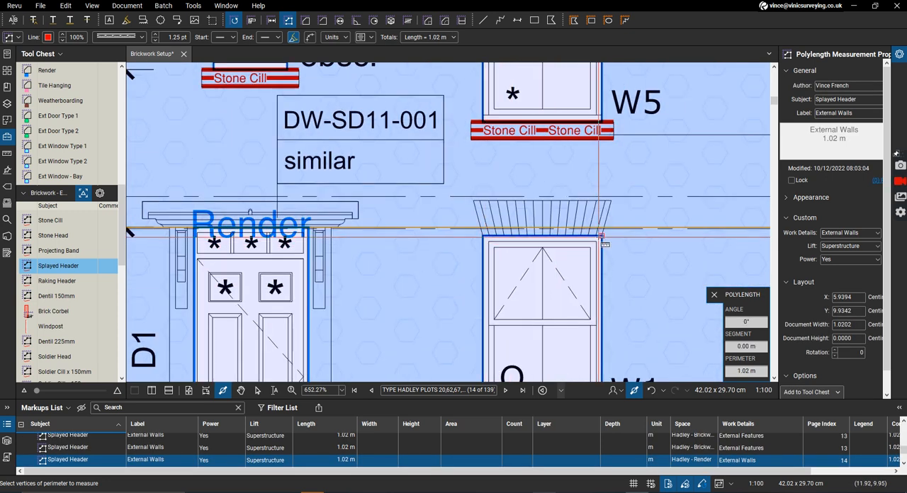
scroll(down, 3)
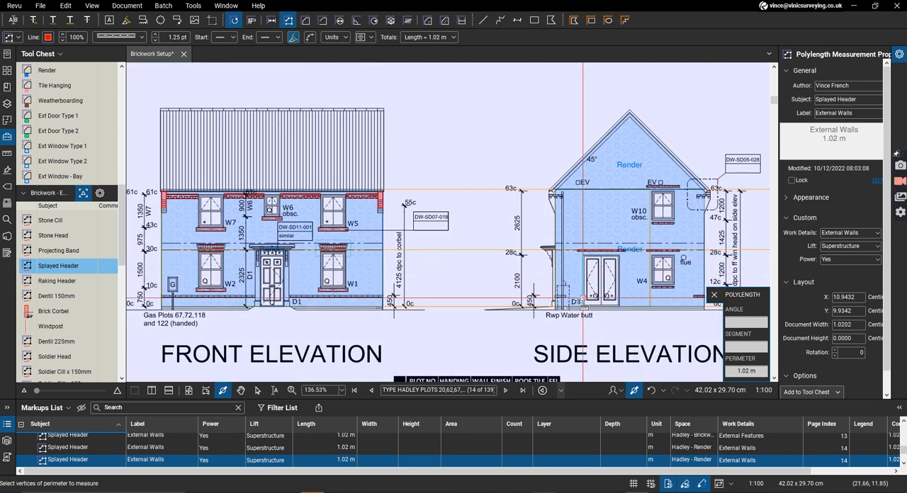
Step: Add a 0.44 m projecting band run at 1st lift beside side-elevation door D3
click(58, 266)
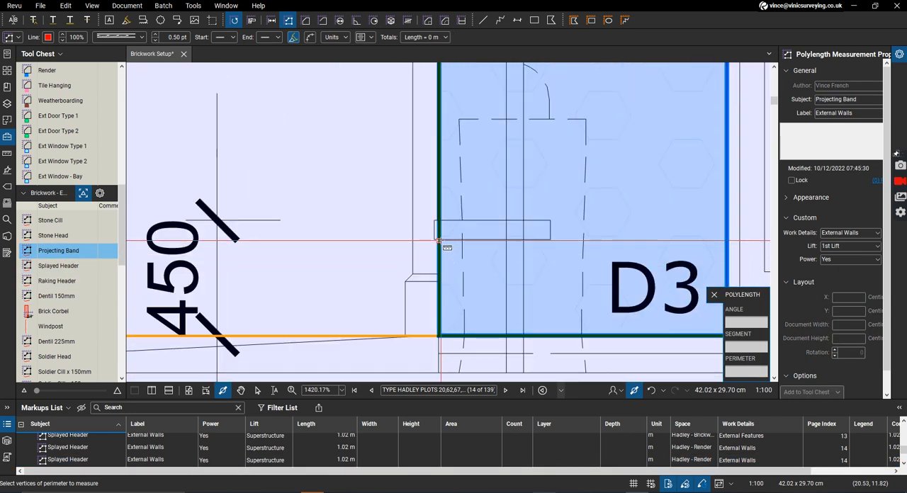
click(550, 238)
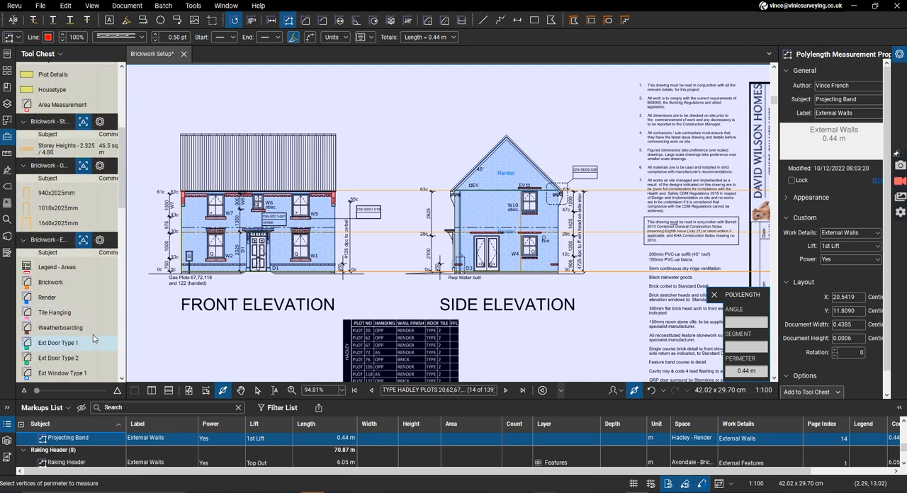
Step: Select the external door and window tools and set Ext Window Type 2's Lift to First Floor
scroll(down, 3)
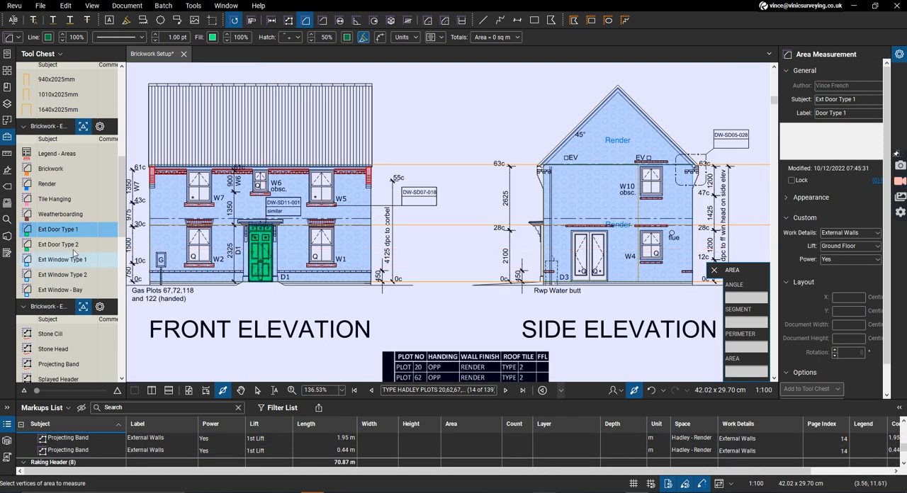
click(57, 244)
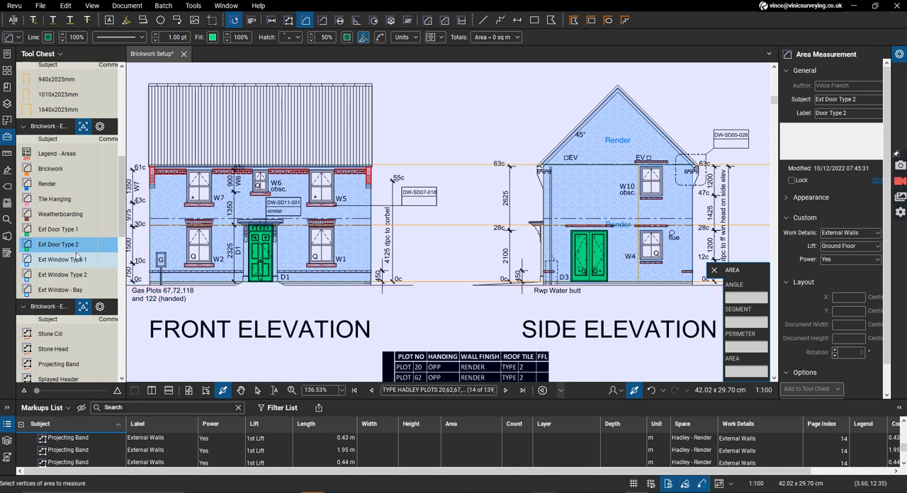
click(62, 259)
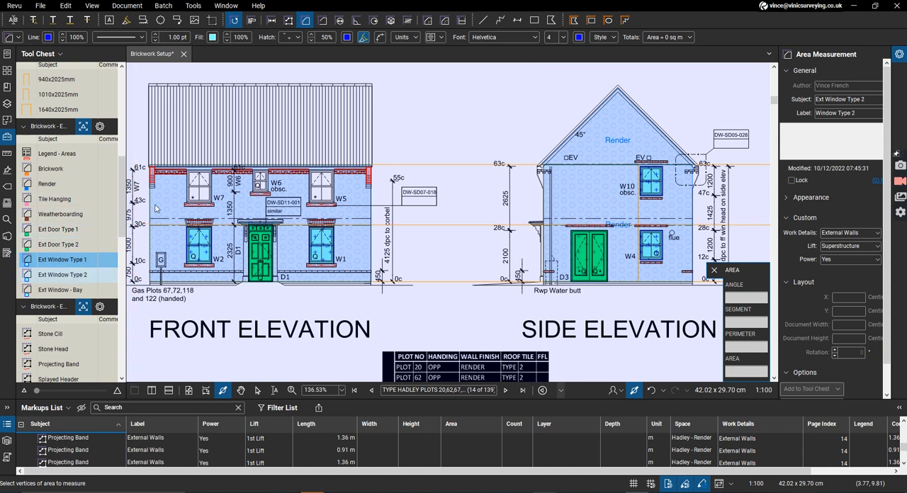
click(62, 275)
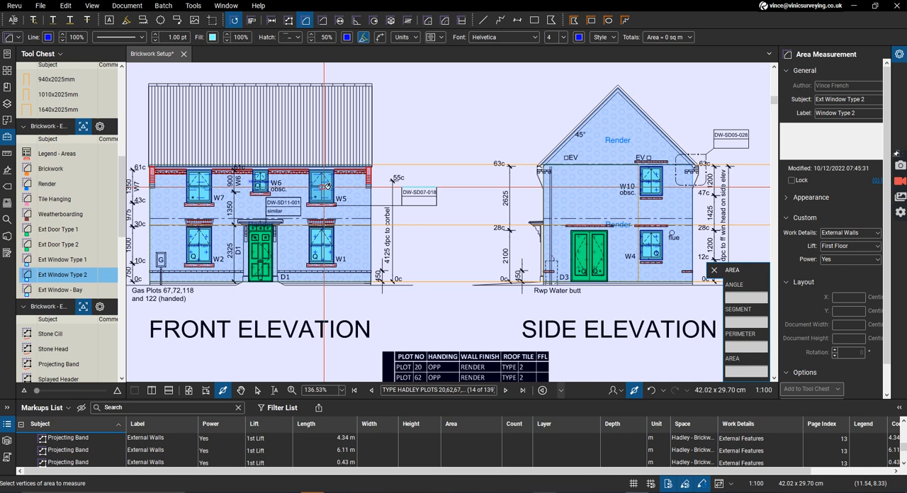
mouse_move(54, 349)
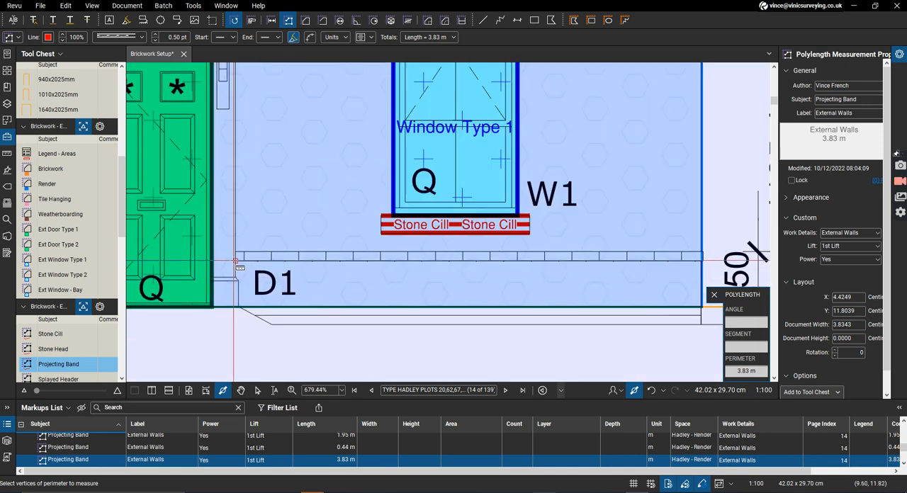
Step: Finish the 3.83 m projecting band measurement beneath the front elevation window
click(701, 259)
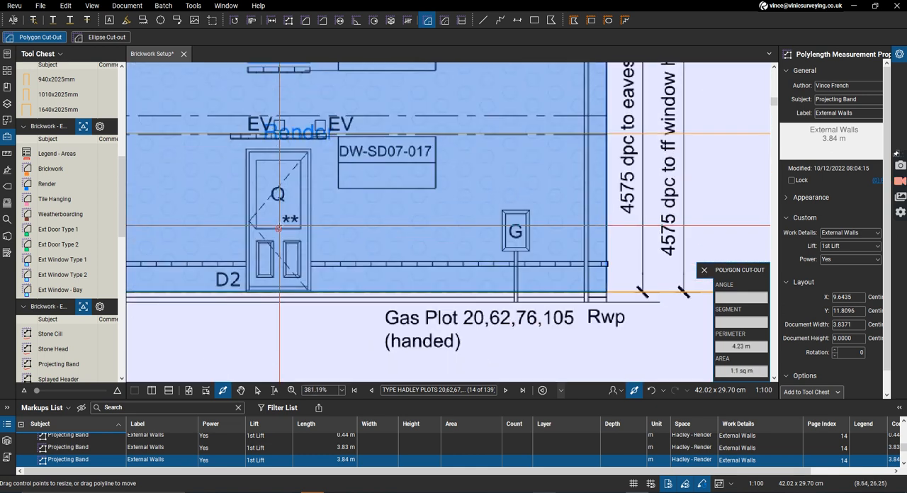
Step: Extend the projecting band to 3.84 m and mark a rectangular cut-out on the side elevation render
drag(278, 230, 301, 268)
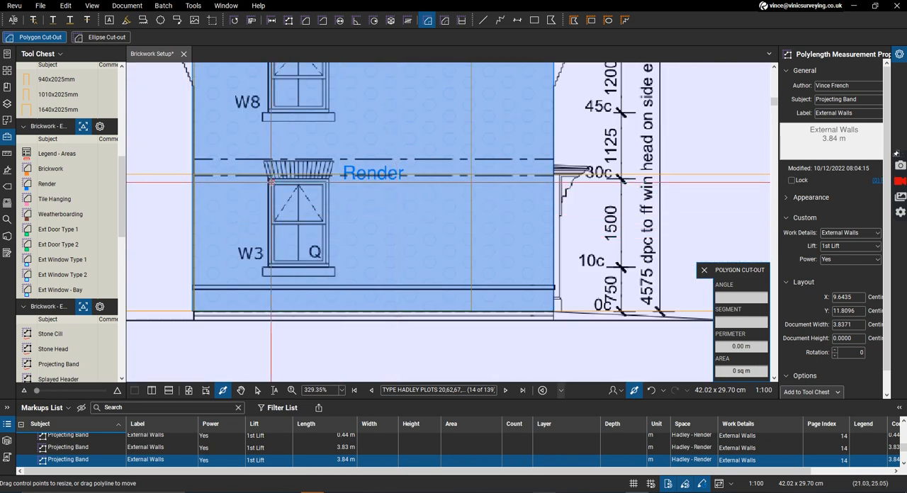
drag(272, 181, 330, 270)
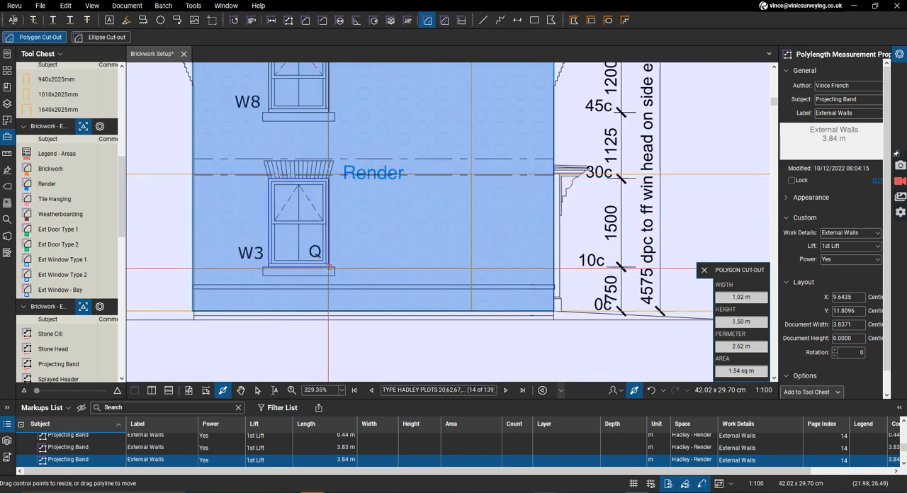
scroll(down, 3)
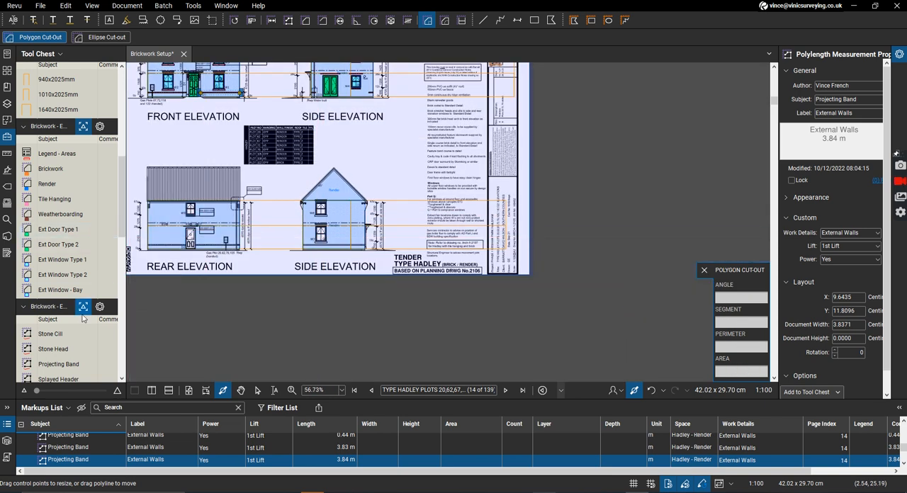
Step: Zoom to the rear elevation for the 1.39 m projecting band measurement
scroll(down, 3)
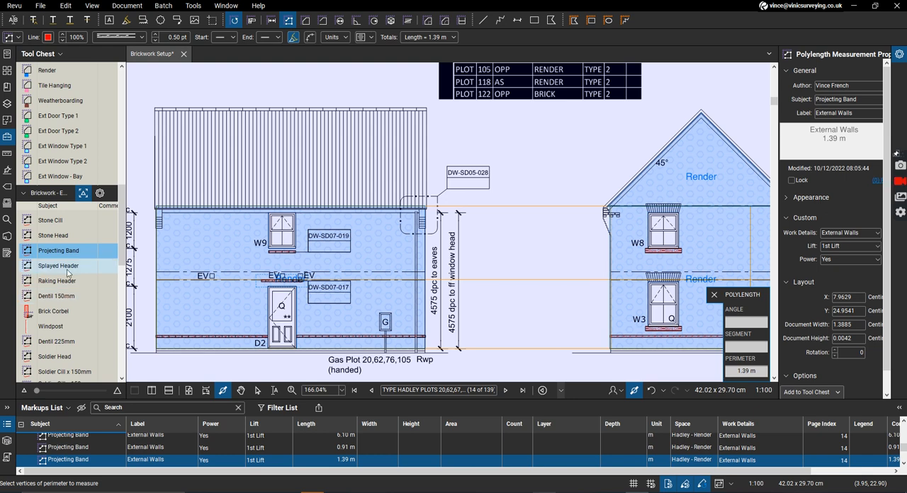
Step: Place 1.02 m Splayed Header polylengths across the rear elevation window heads
click(58, 266)
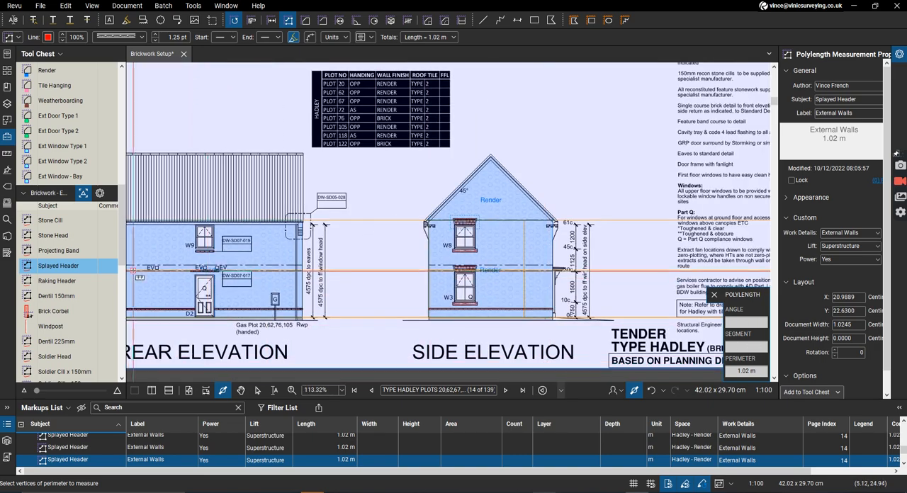
click(56, 295)
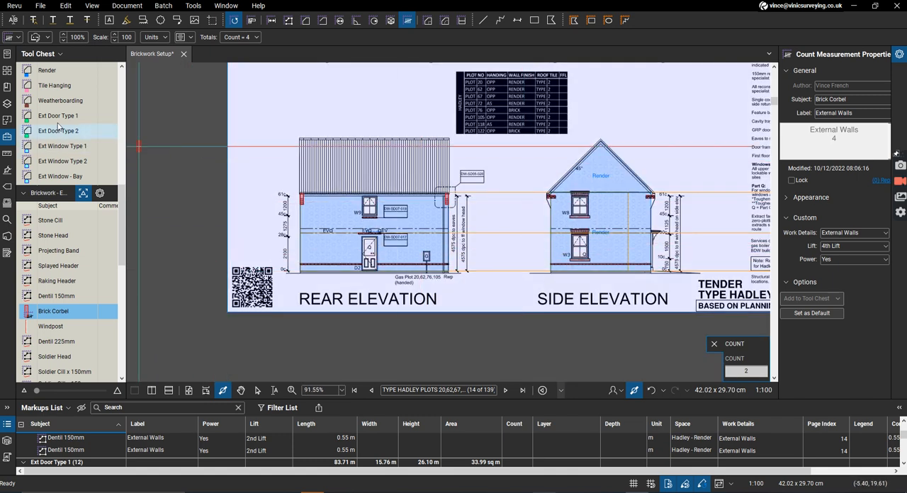
Step: Review Ext Door Type 1 and Window Type 1/2 lift settings, then export the markup summary to the Brickwork Setup CSV
click(58, 116)
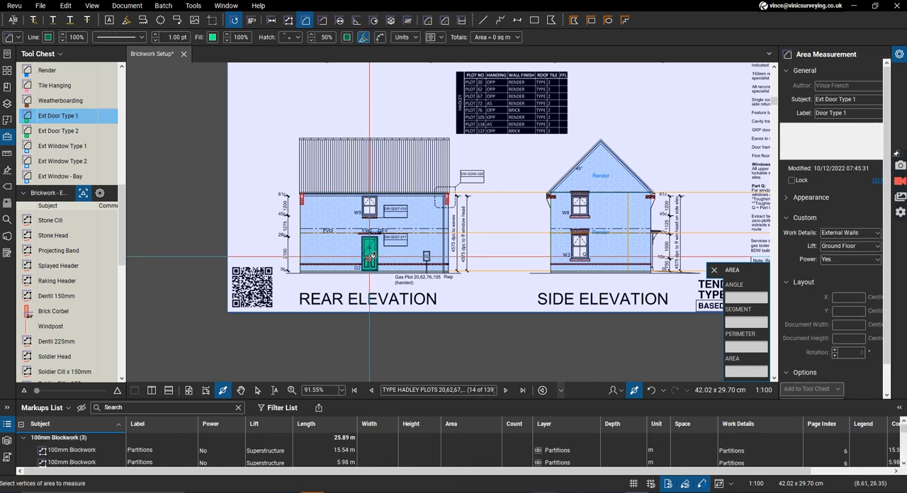
click(63, 146)
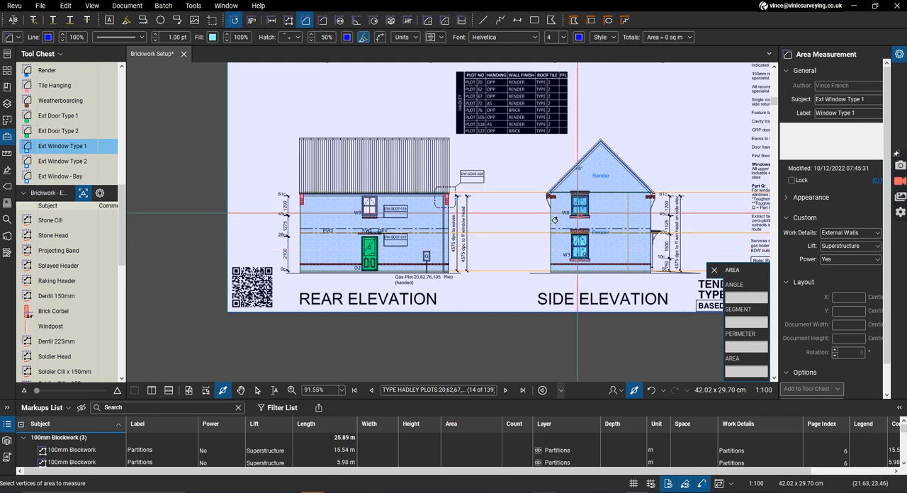
click(62, 161)
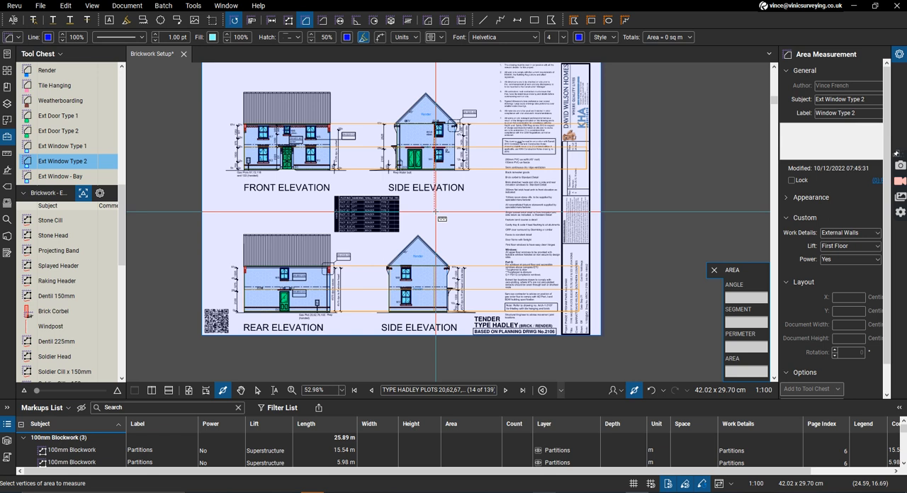
mouse_move(471, 306)
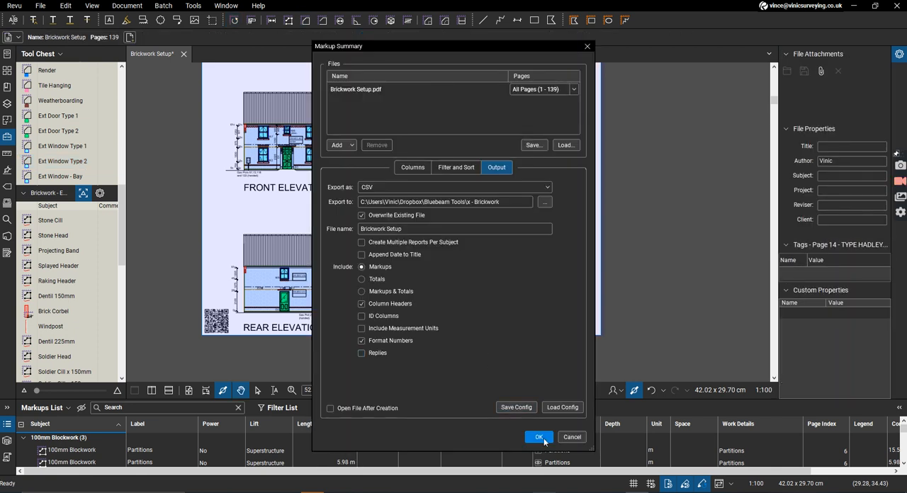
click(539, 437)
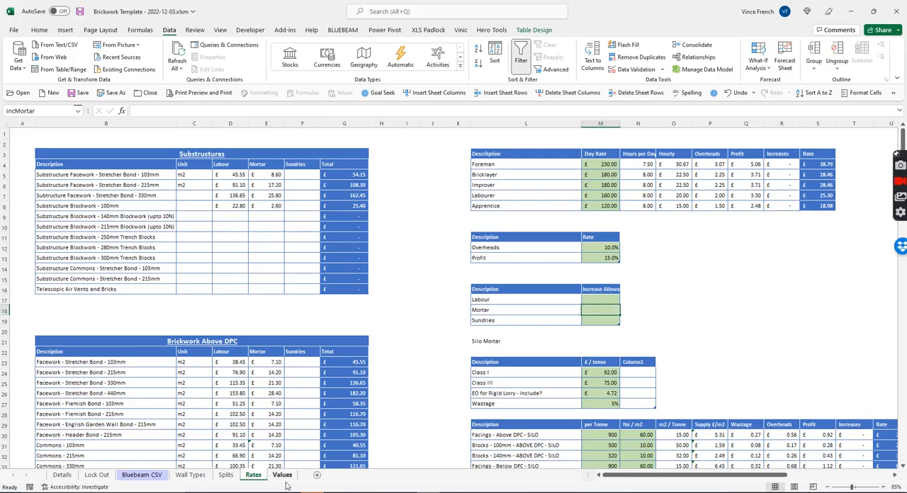
Step: Switch to the Wall Types sheet with External Walls, Partitions and Party Walls build-ups
click(190, 475)
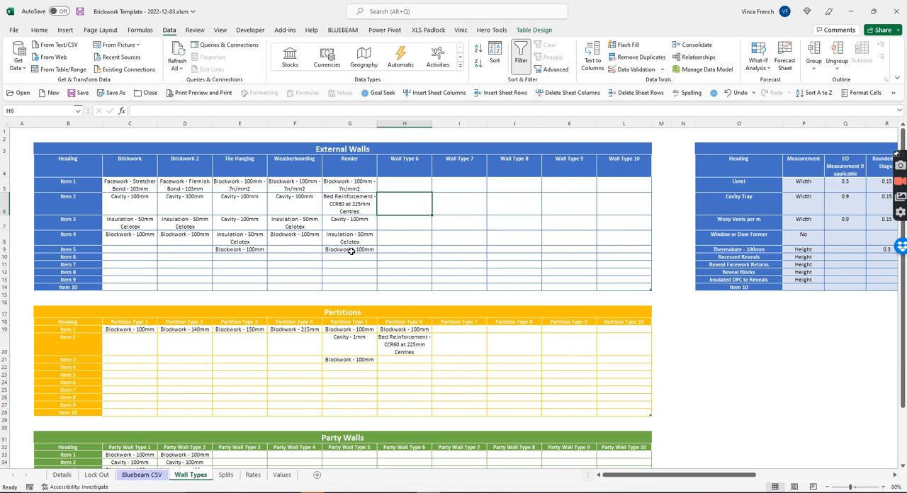
mouse_move(289, 194)
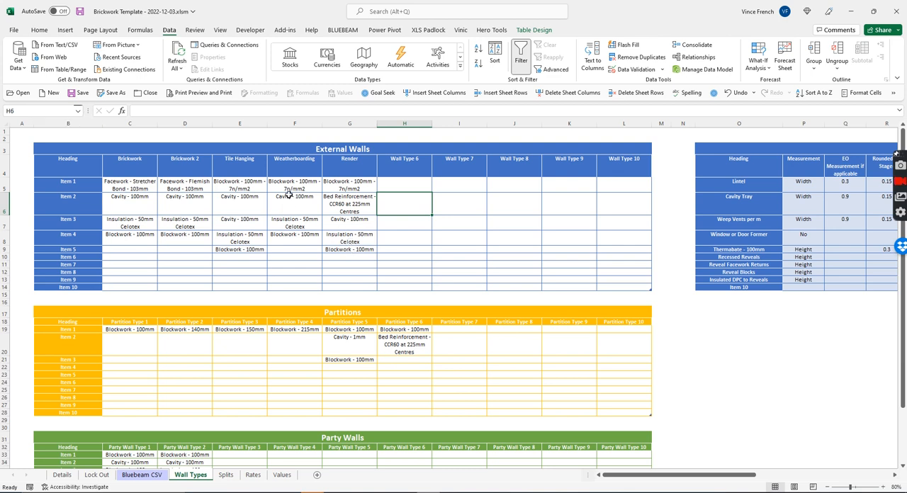
mouse_move(284, 207)
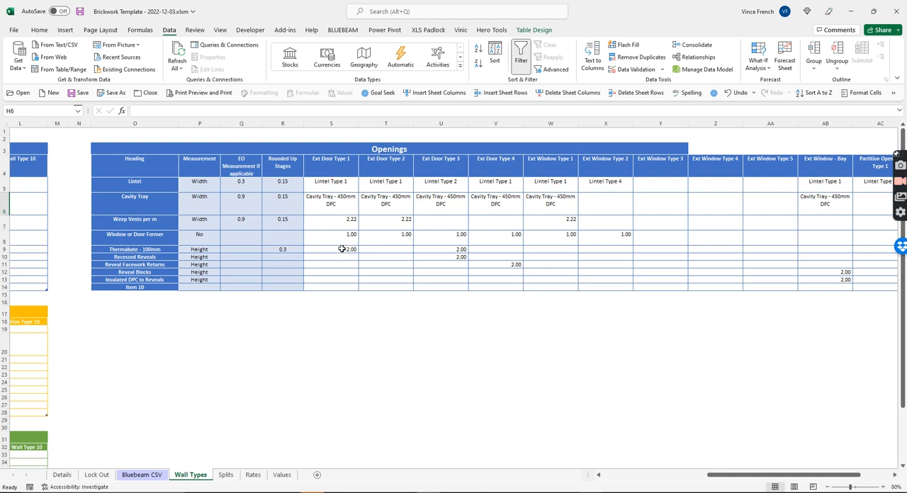
mouse_move(334, 241)
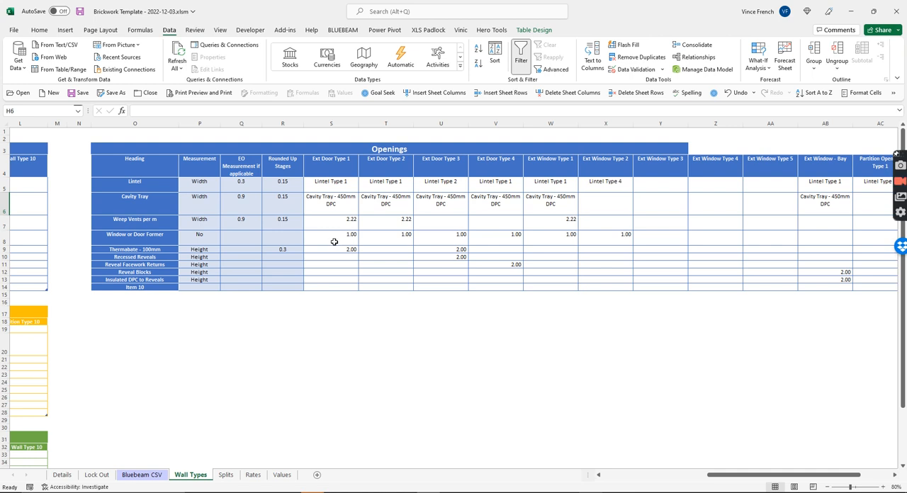
click(330, 238)
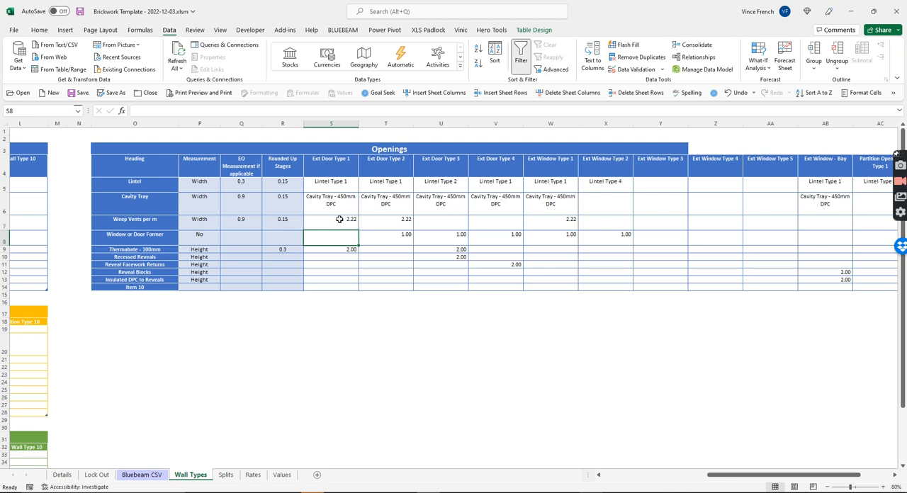
mouse_move(330, 206)
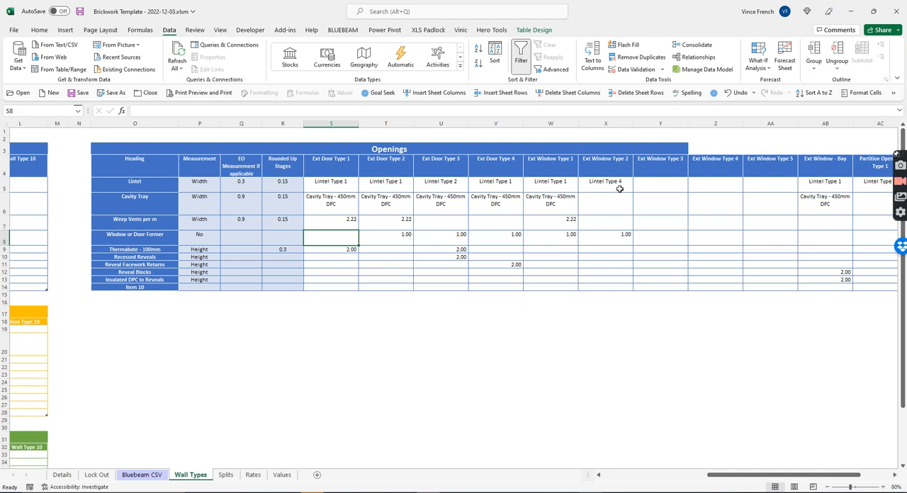
mouse_move(555, 207)
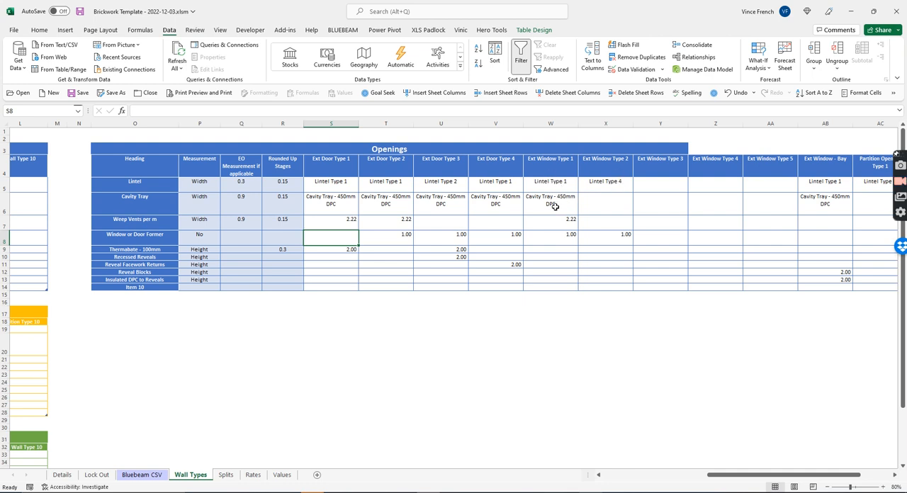
mouse_move(556, 204)
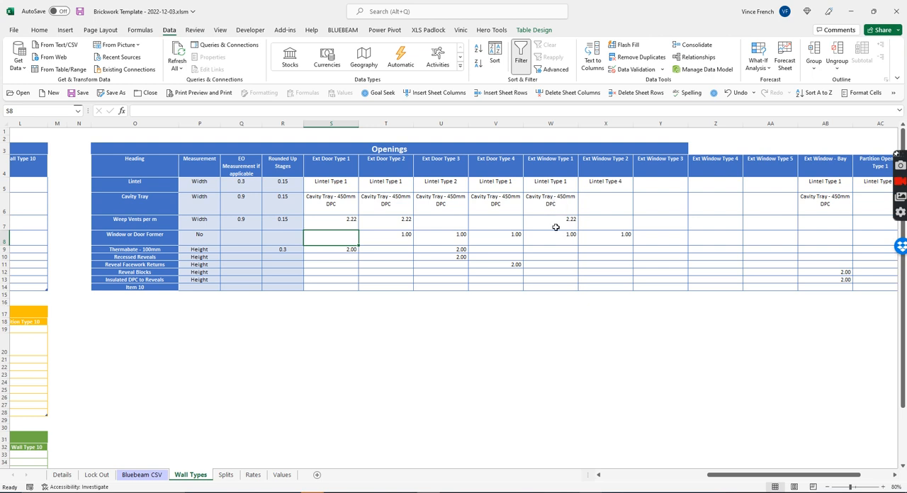
mouse_move(660, 193)
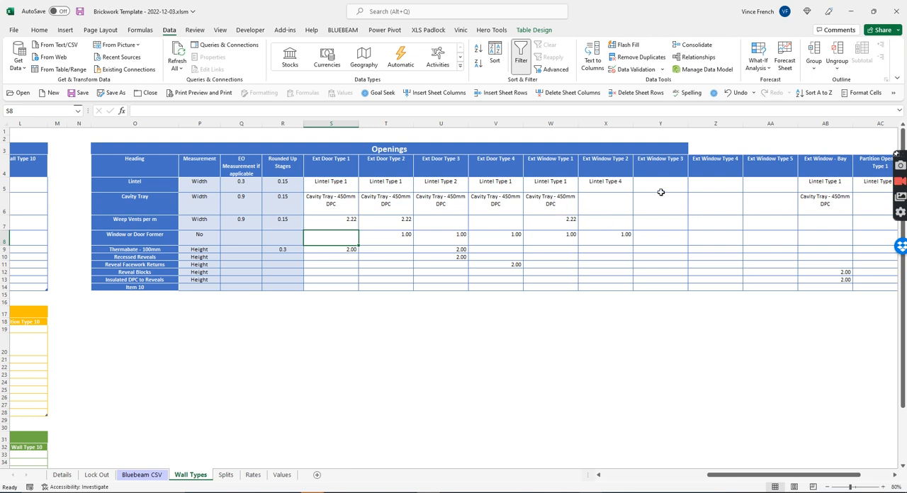
mouse_move(618, 221)
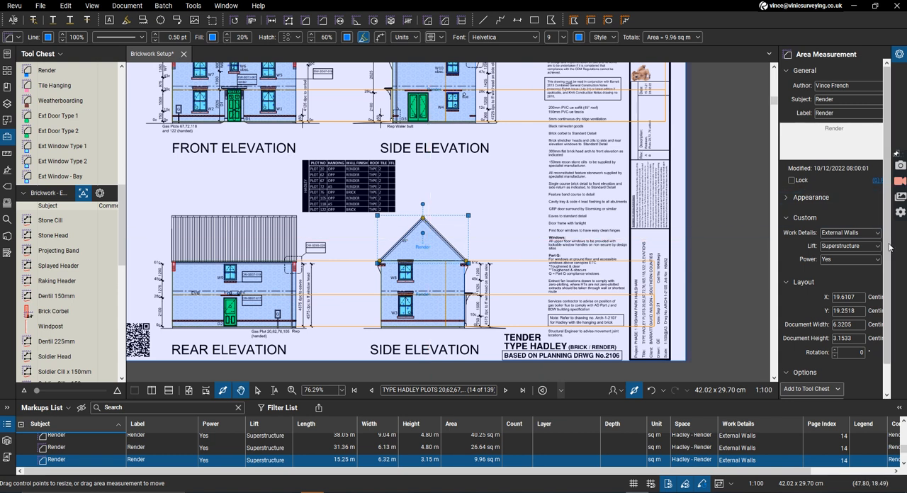
Step: Change the Hadley render area markups' Lift from Superstructure to Top-Out
click(876, 247)
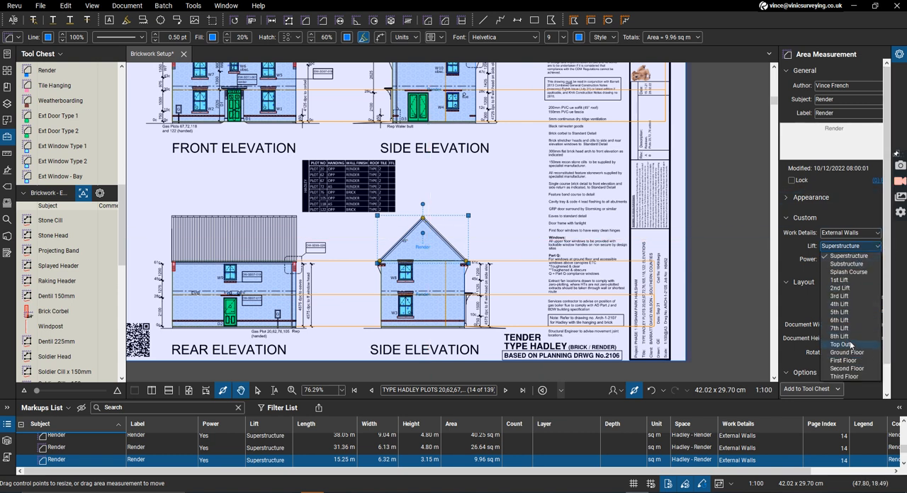
click(840, 344)
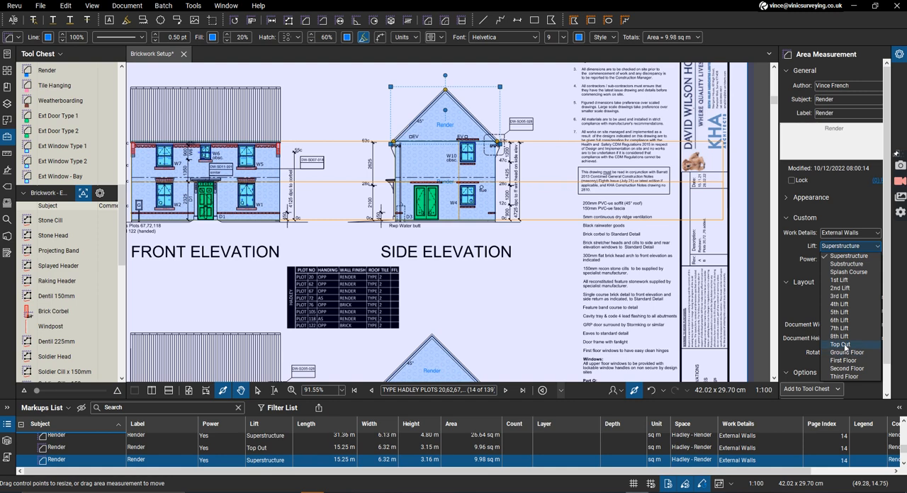
click(841, 345)
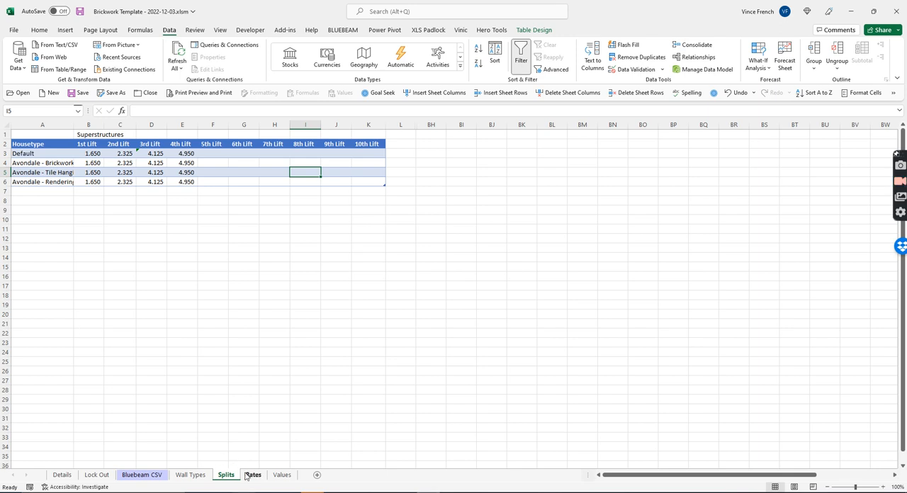
Step: Switch to the Splits sheet showing lift heights per house type
click(253, 475)
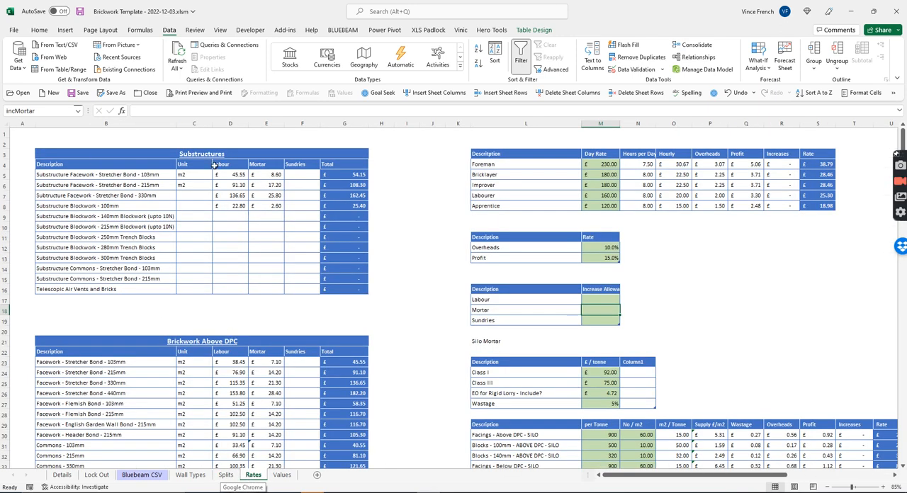
mouse_move(178, 260)
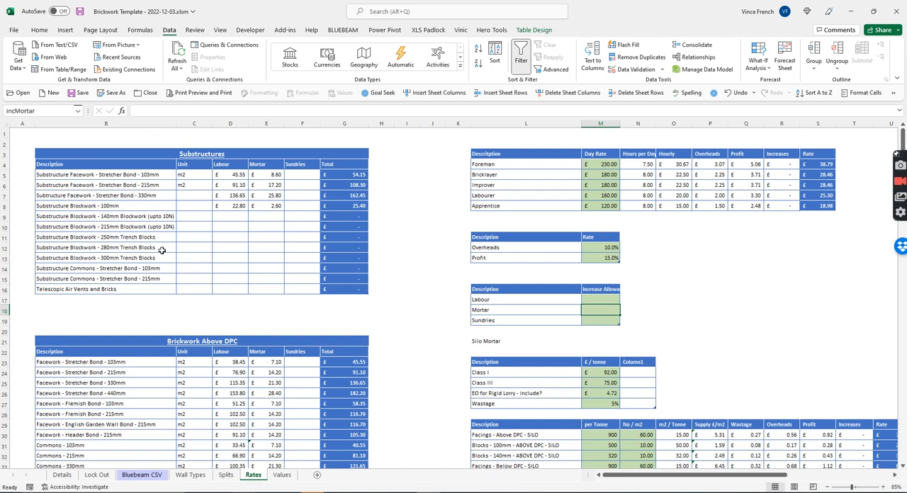
scroll(down, 3)
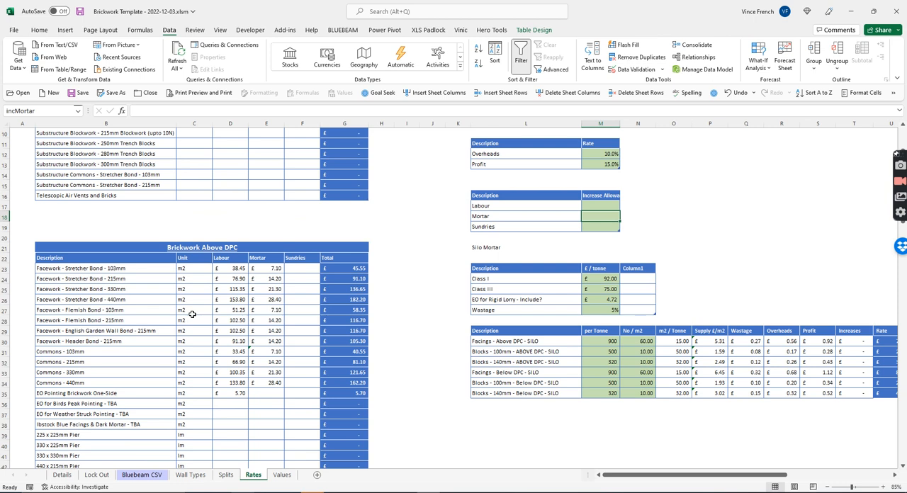
mouse_move(149, 298)
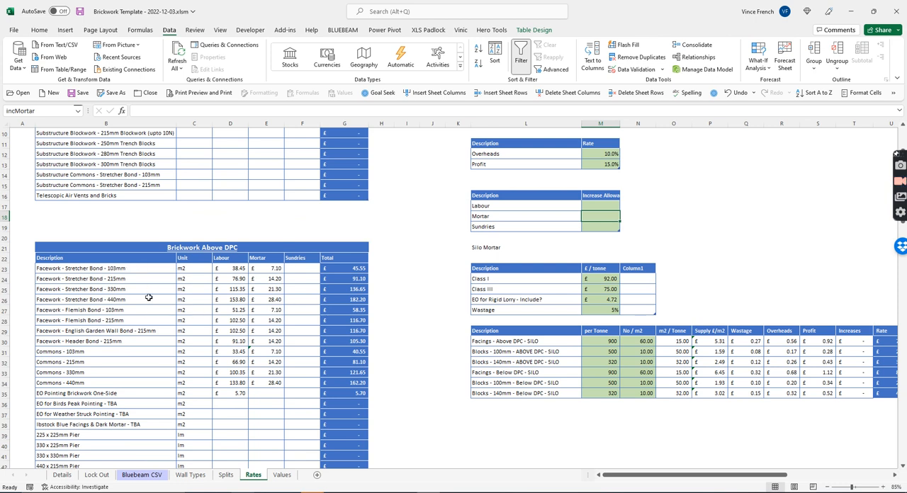
scroll(down, 3)
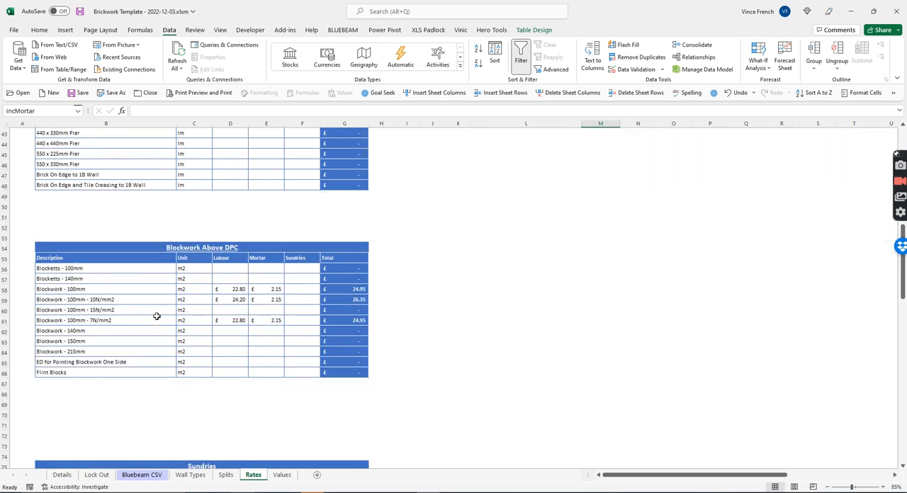
scroll(down, 3)
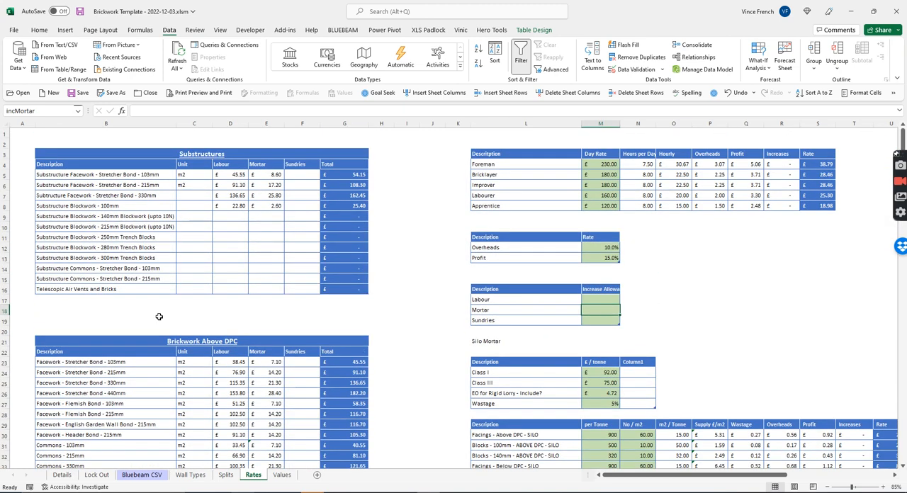
mouse_move(281, 218)
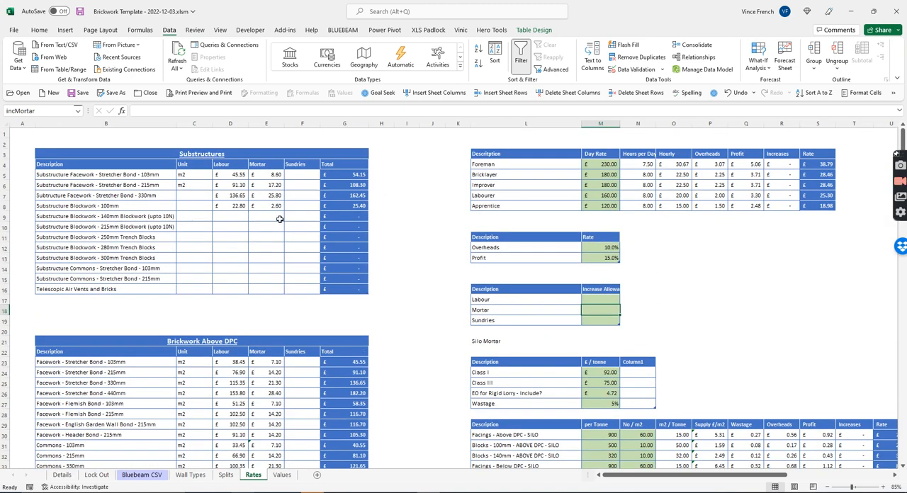
mouse_move(289, 238)
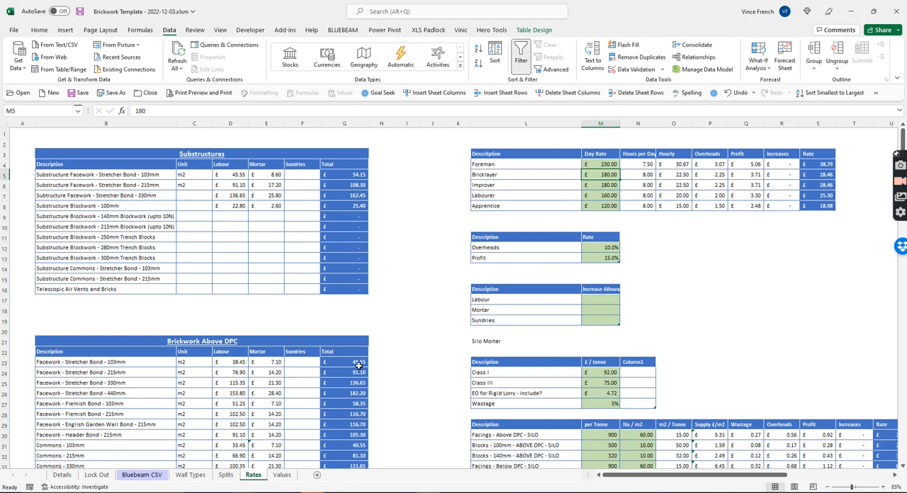
mouse_move(384, 361)
text(200)
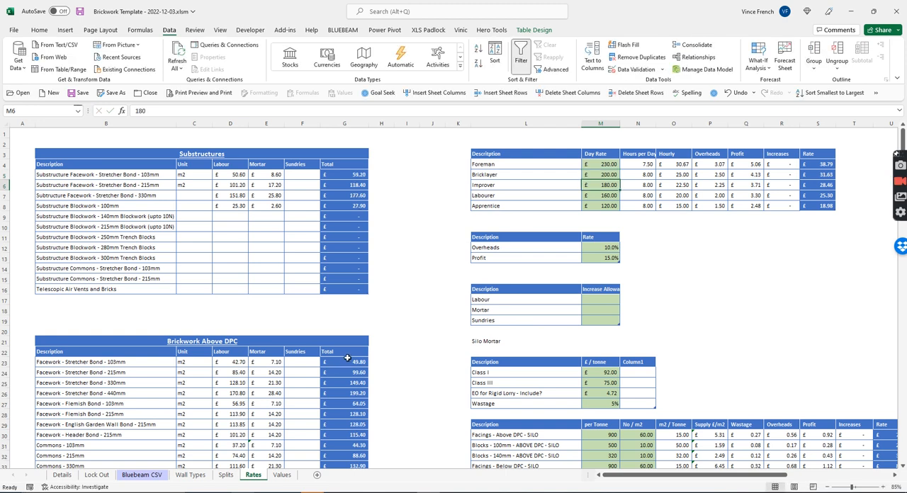
mouse_move(601, 303)
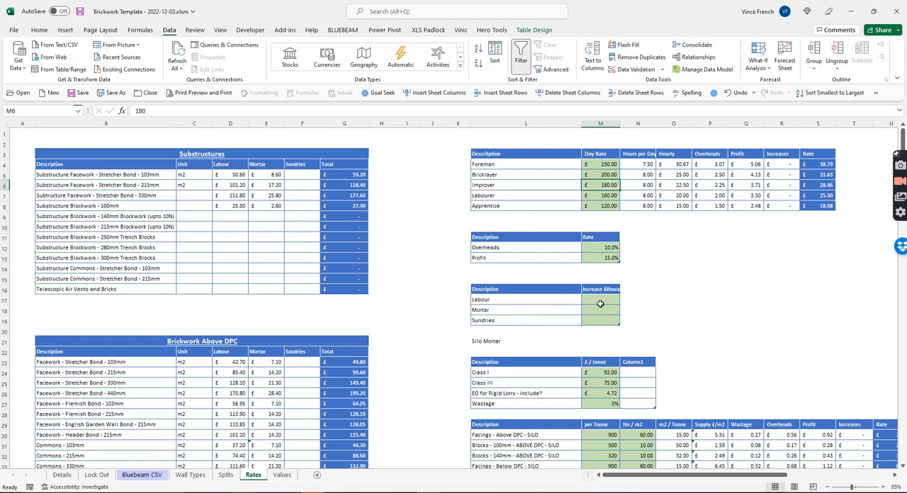
Step: Enter 10.00% Labour and 8% Mortar increases on the Rates sheet so the rates recalculate
click(601, 300)
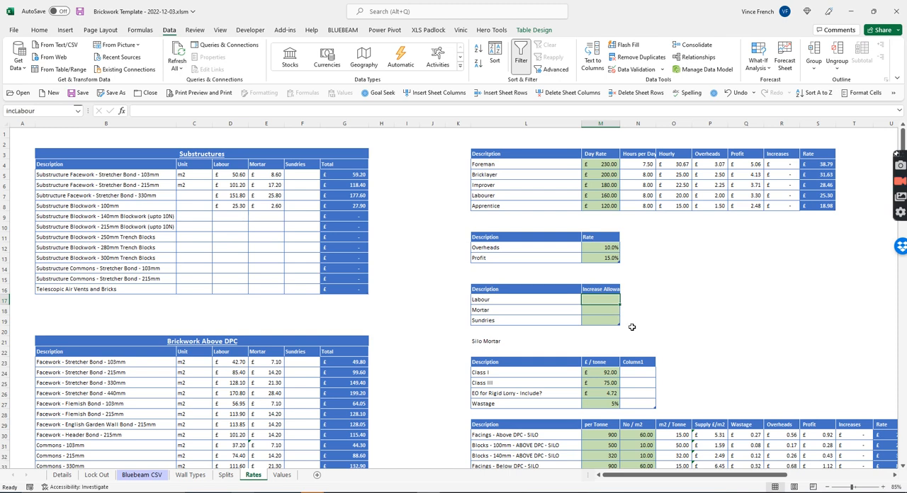
text(10.00%)
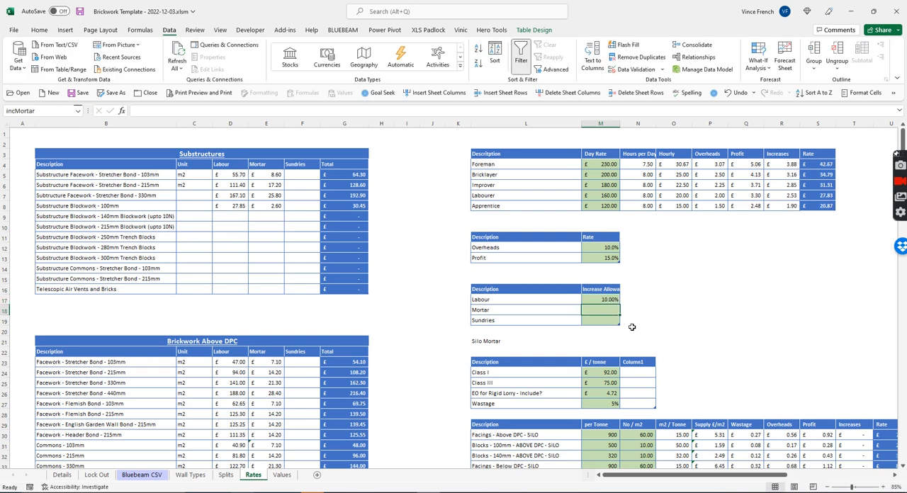
mouse_move(528, 338)
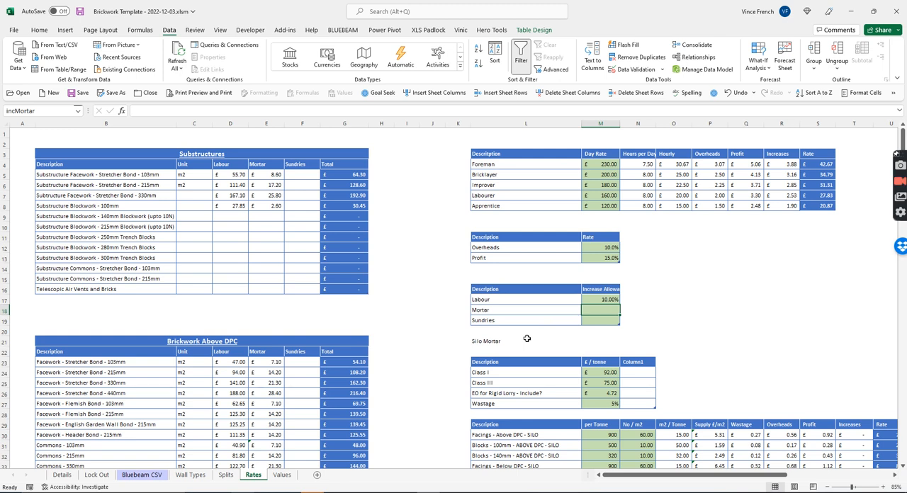
text(8%)
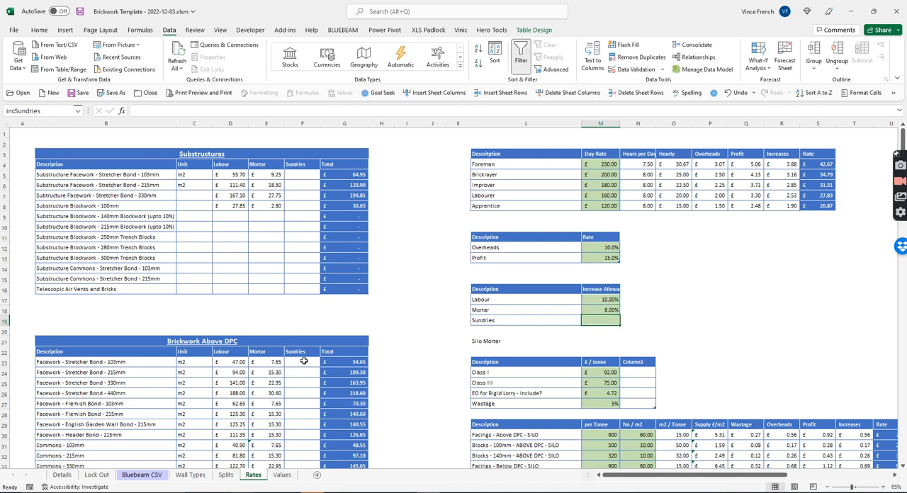
mouse_move(309, 368)
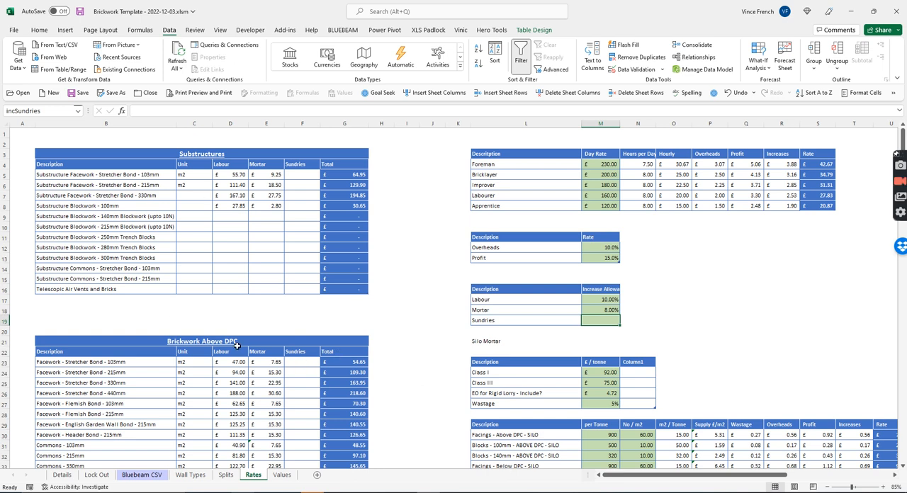
click(282, 475)
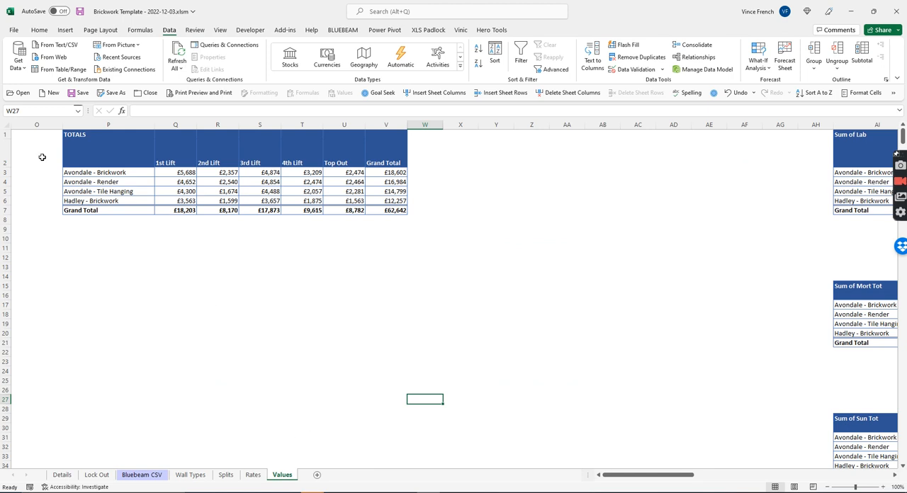
mouse_move(126, 191)
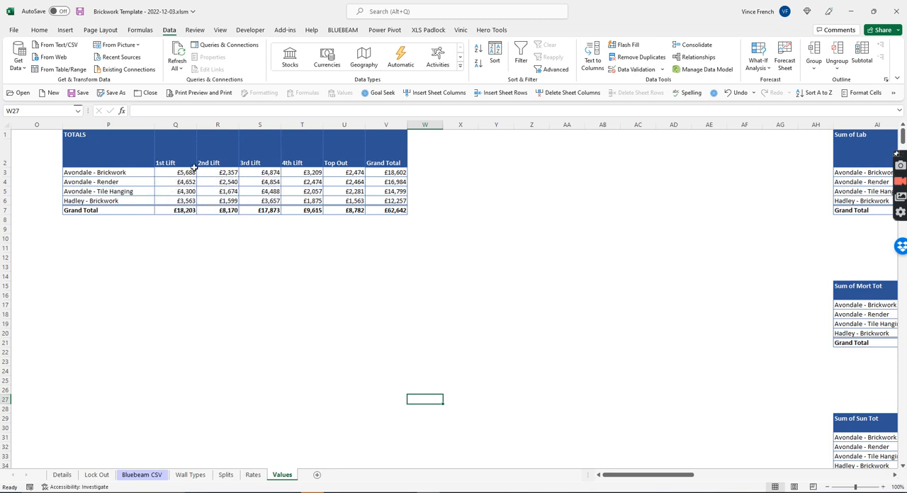
mouse_move(302, 181)
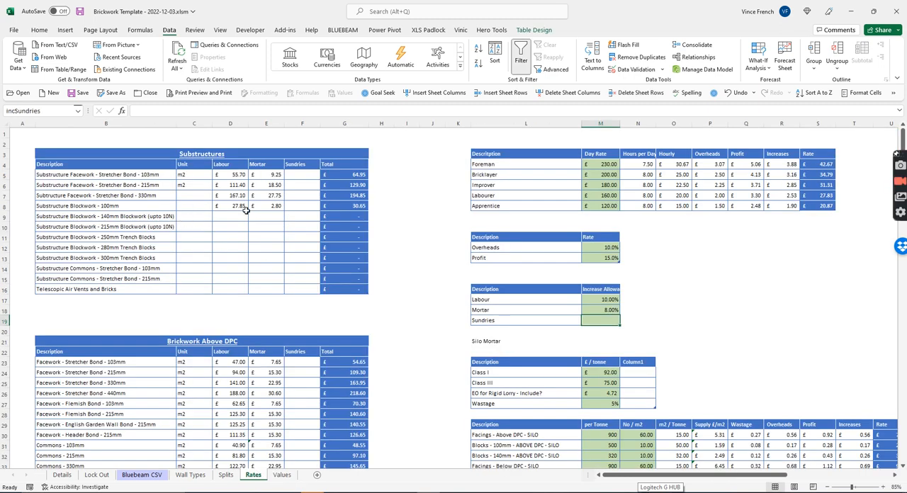
mouse_move(301, 489)
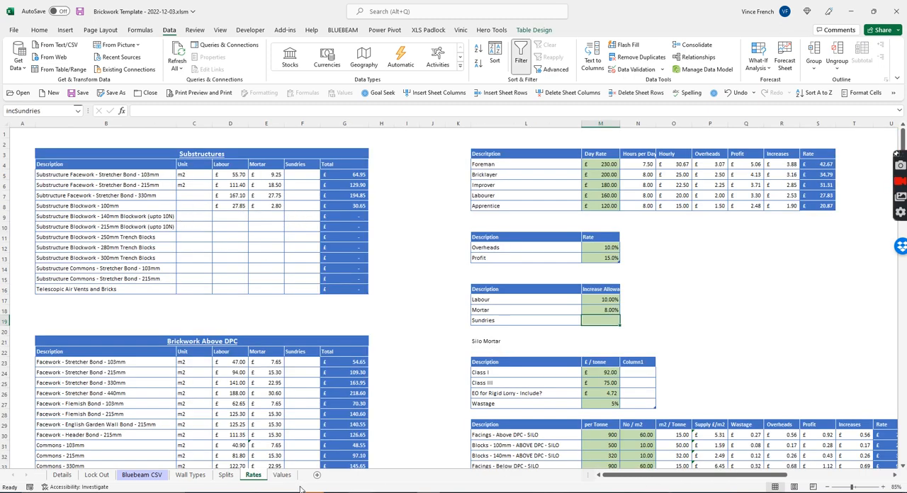
Step: Scroll through the TOTALS, Sum of Lab, Sum of Mort Tot, Item and Average of Rate pivot tables
click(282, 475)
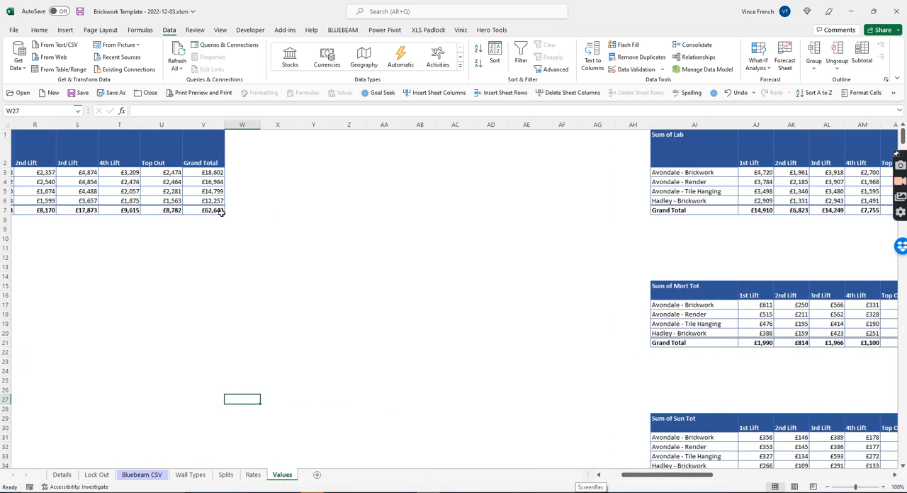
scroll(right, 3)
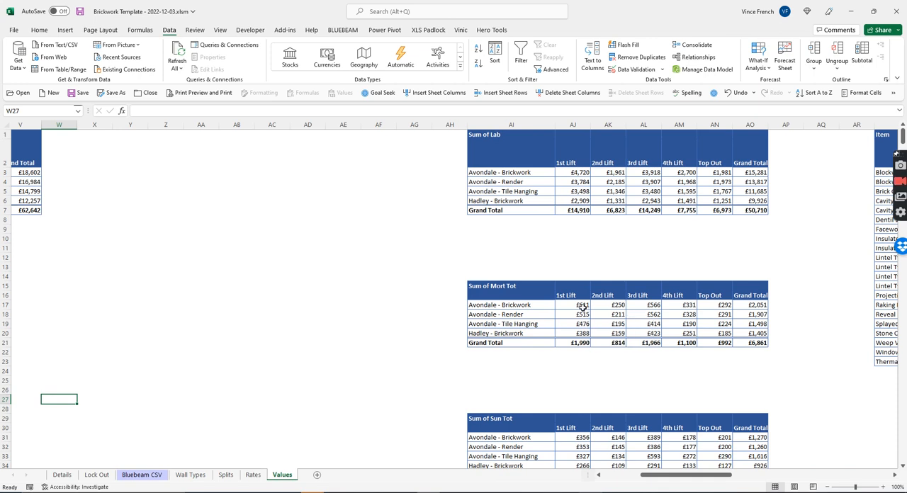
scroll(down, 3)
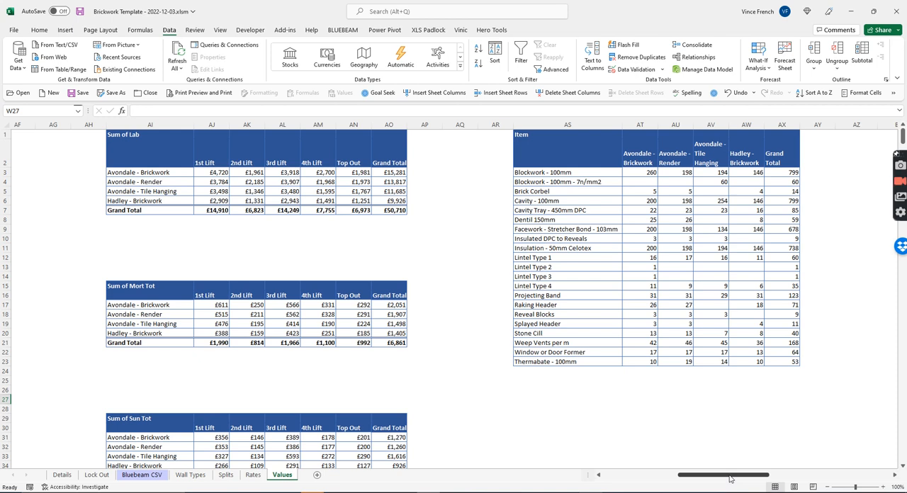
scroll(right, 3)
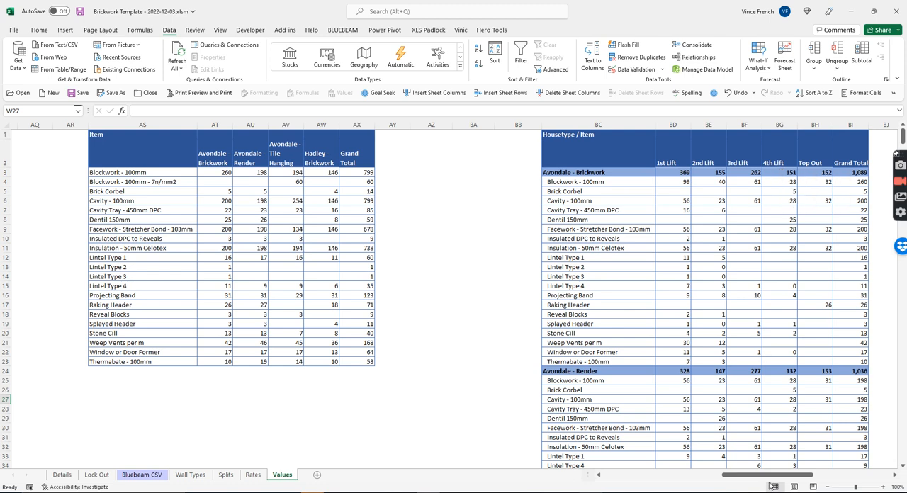
mouse_move(763, 475)
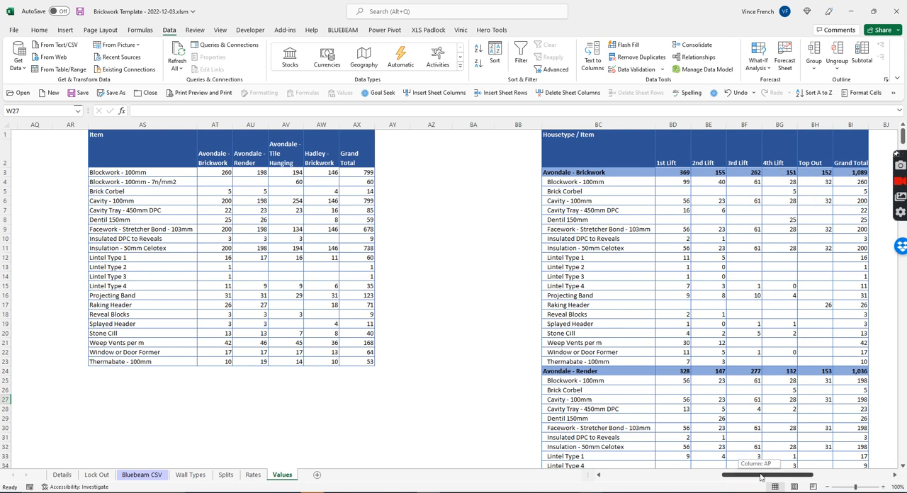
scroll(right, 3)
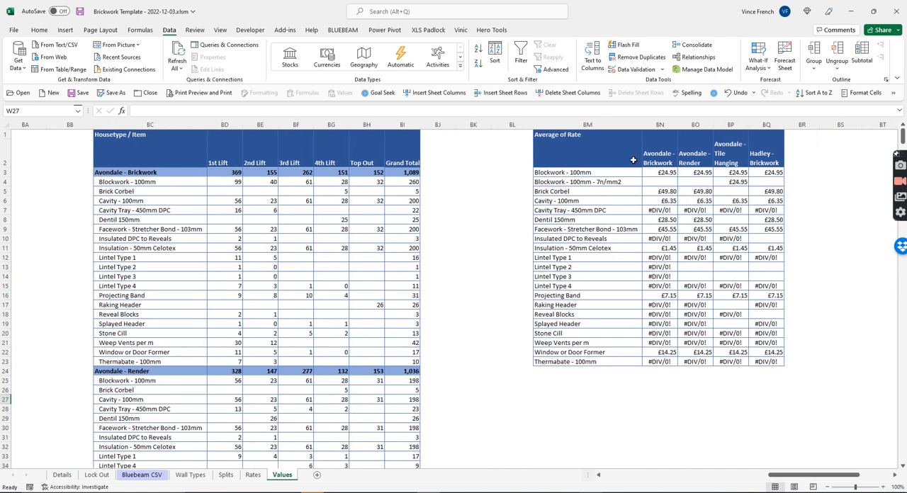
mouse_move(579, 212)
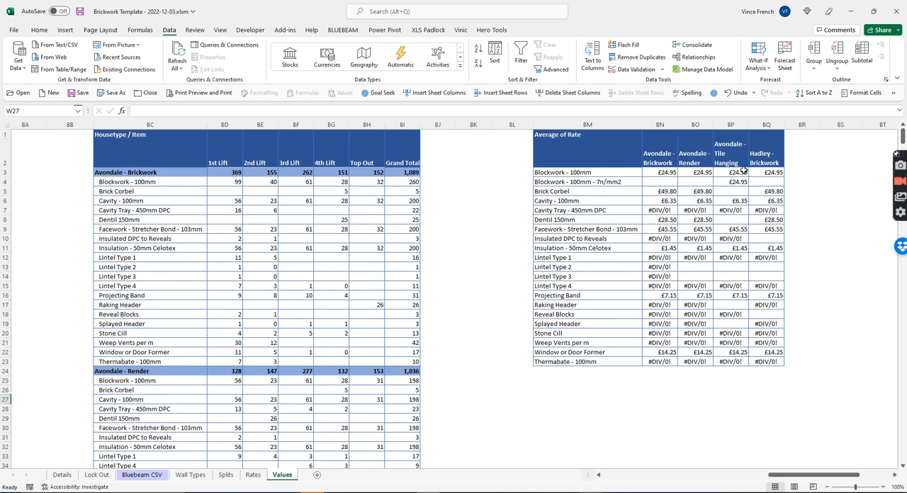
mouse_move(757, 173)
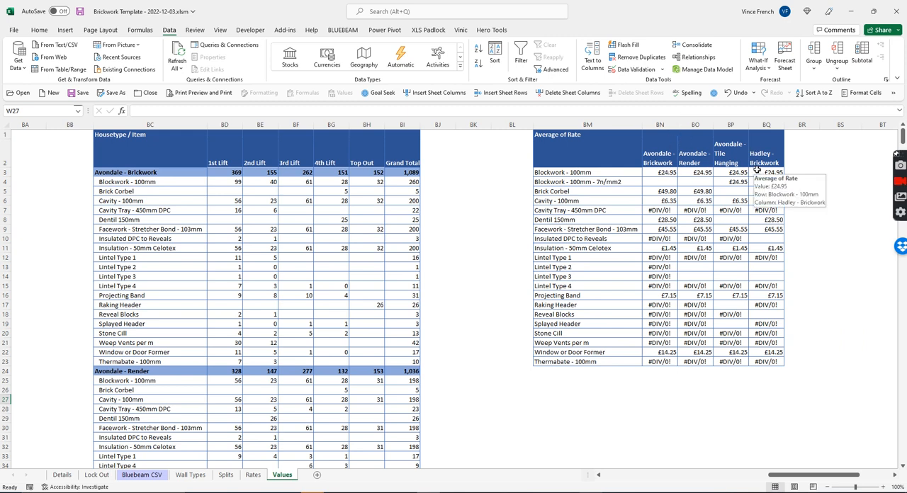
mouse_move(599, 210)
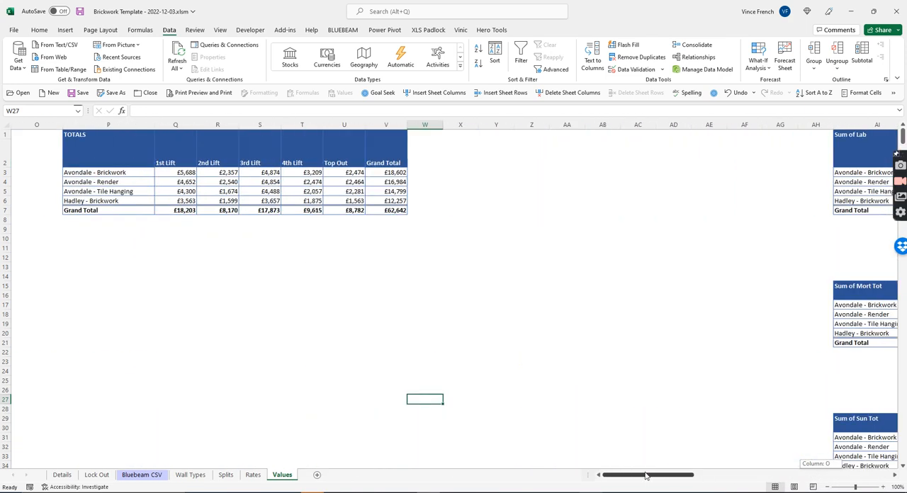
Step: Refresh all pivot tables from Data so the new Hadley - Render house type is pulled in
click(176, 124)
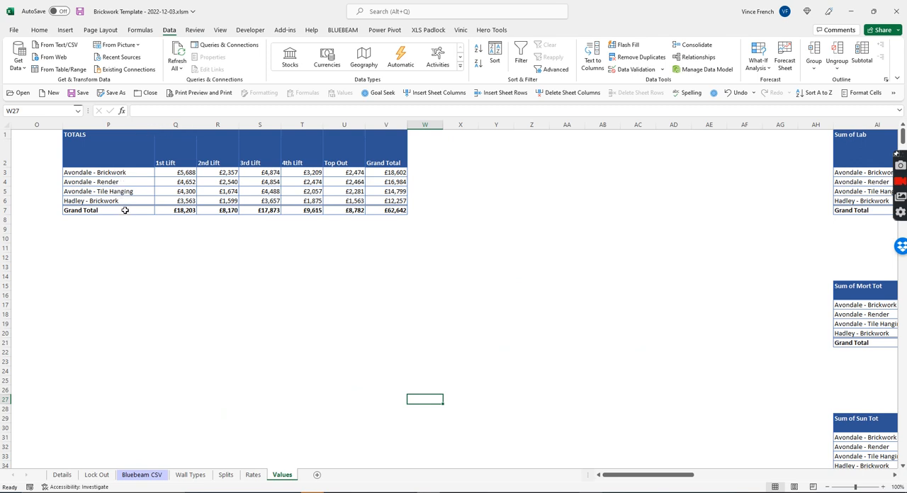
mouse_move(130, 221)
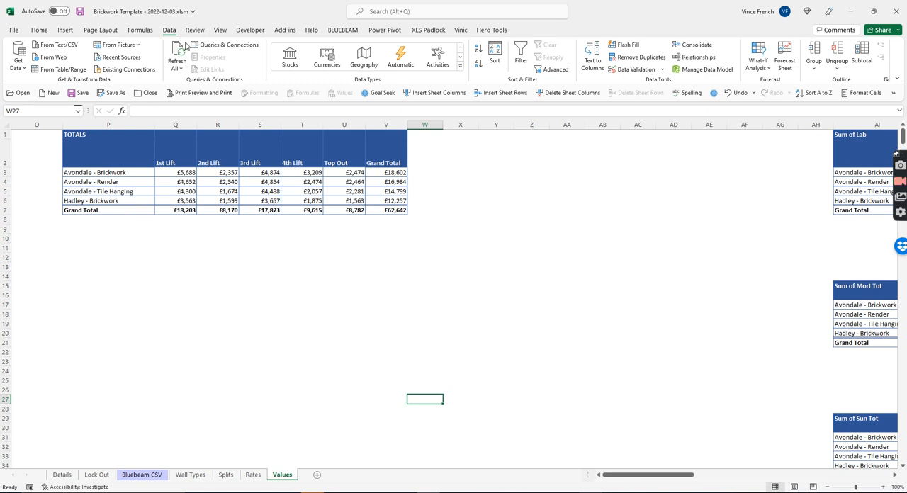
mouse_move(176, 56)
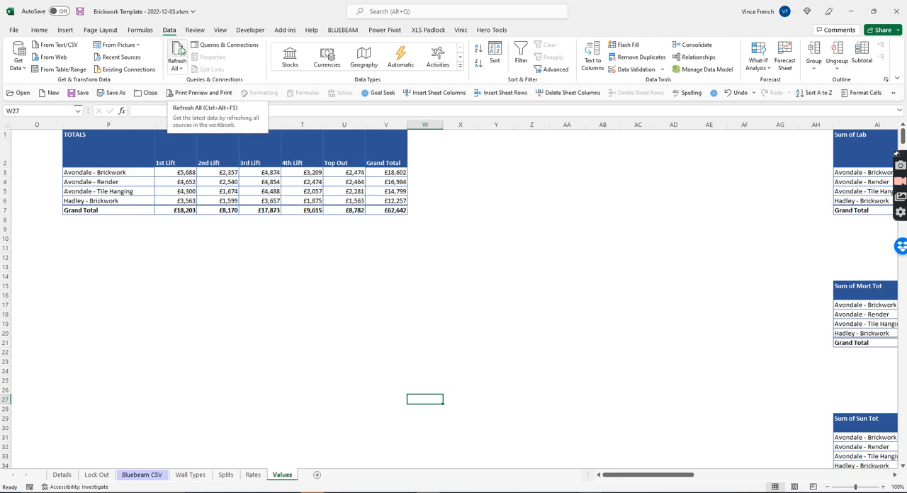
click(176, 57)
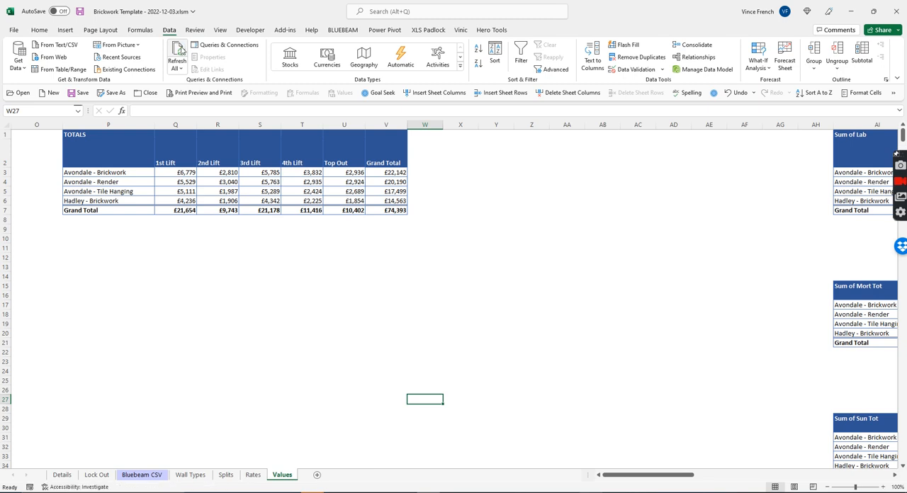
click(176, 54)
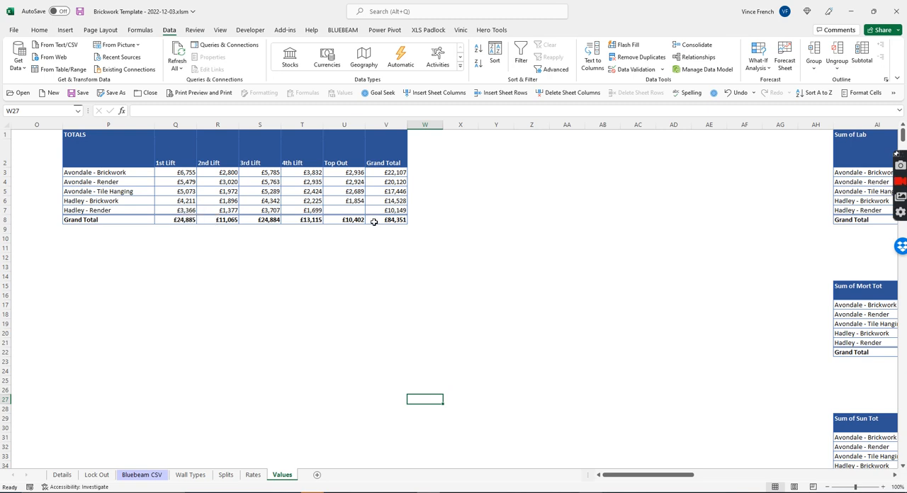
Step: Select a value in the TOTALS pivot table to show its PivotTable Fields pane
click(343, 210)
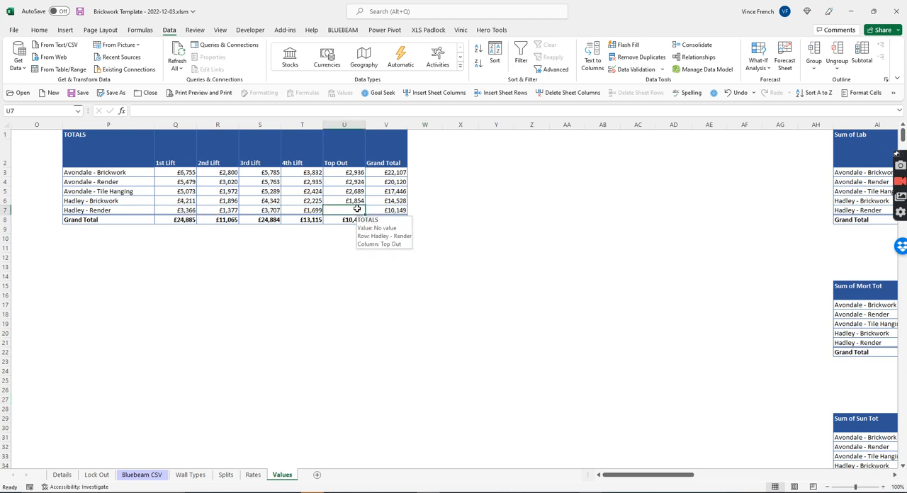
click(343, 210)
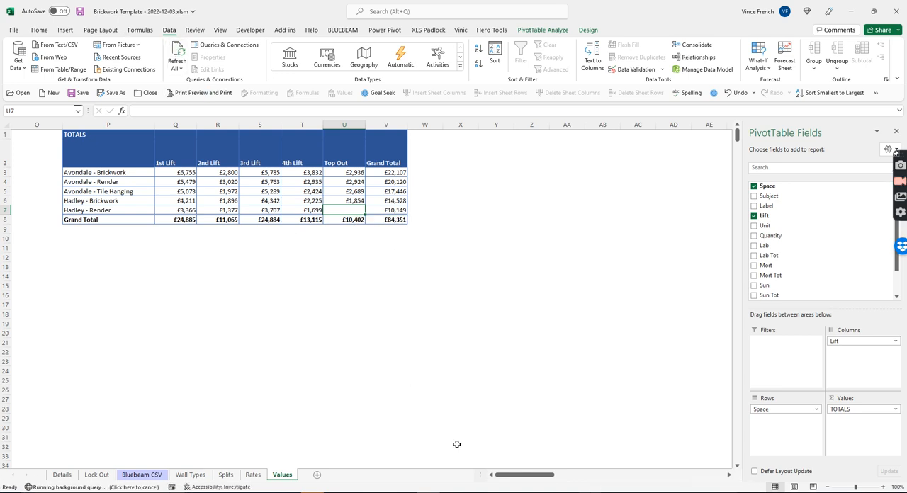
mouse_move(382, 475)
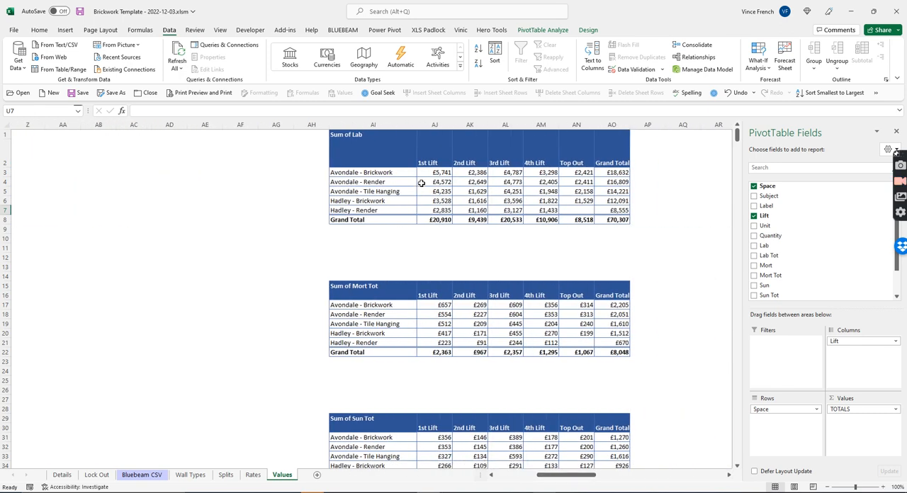
mouse_move(556, 455)
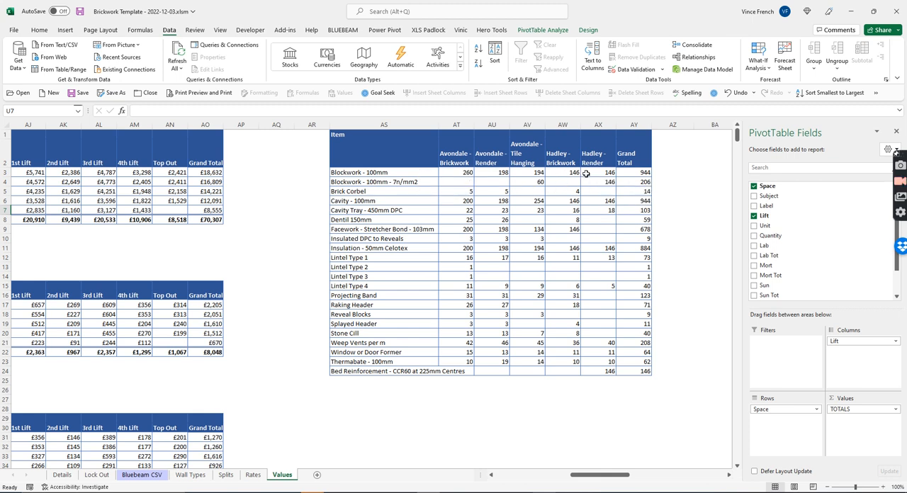
mouse_move(607, 187)
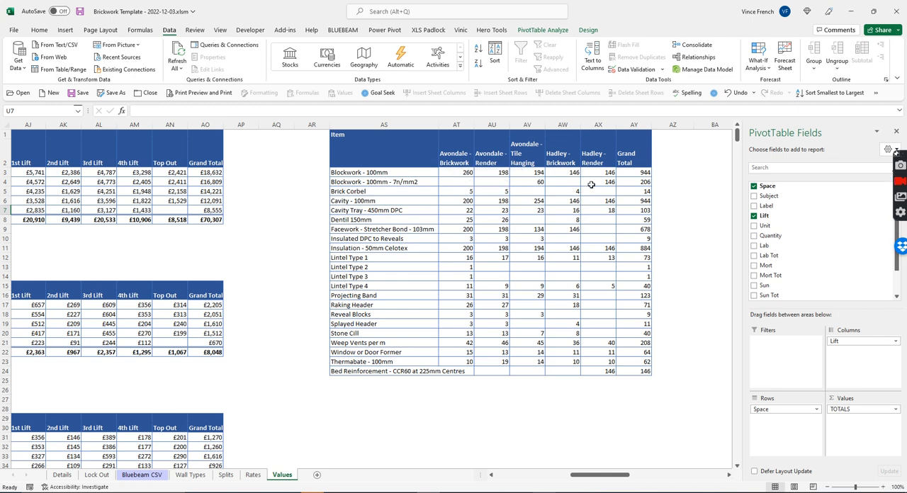
mouse_move(445, 232)
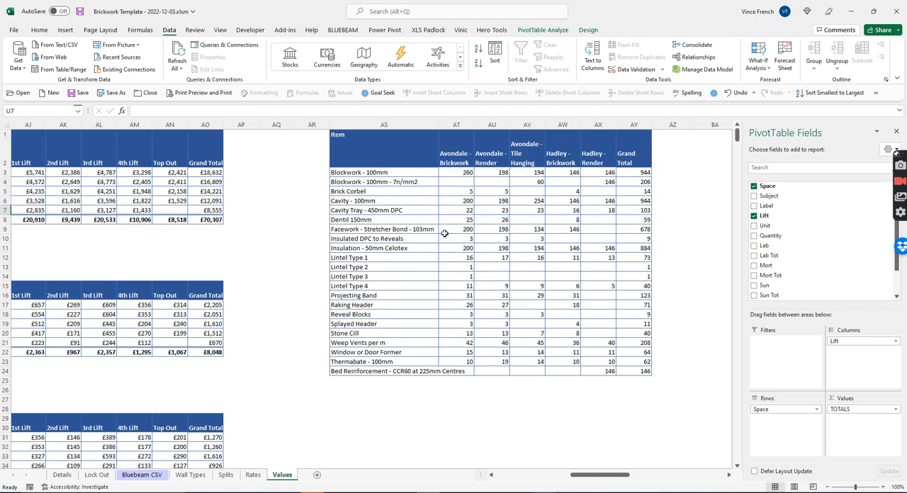
mouse_move(570, 201)
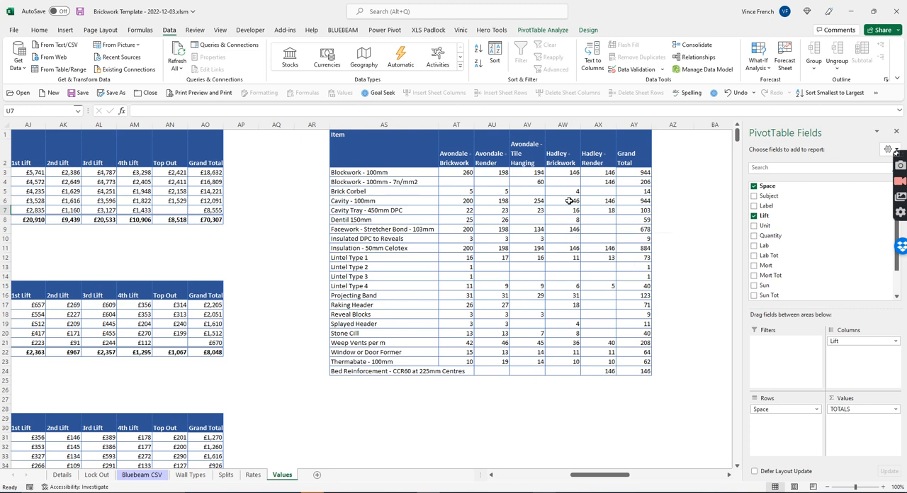
mouse_move(607, 182)
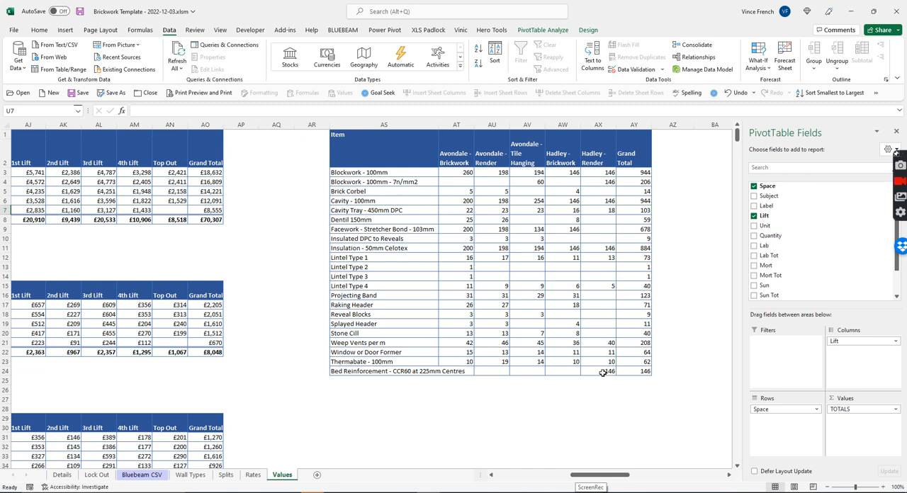
mouse_move(414, 371)
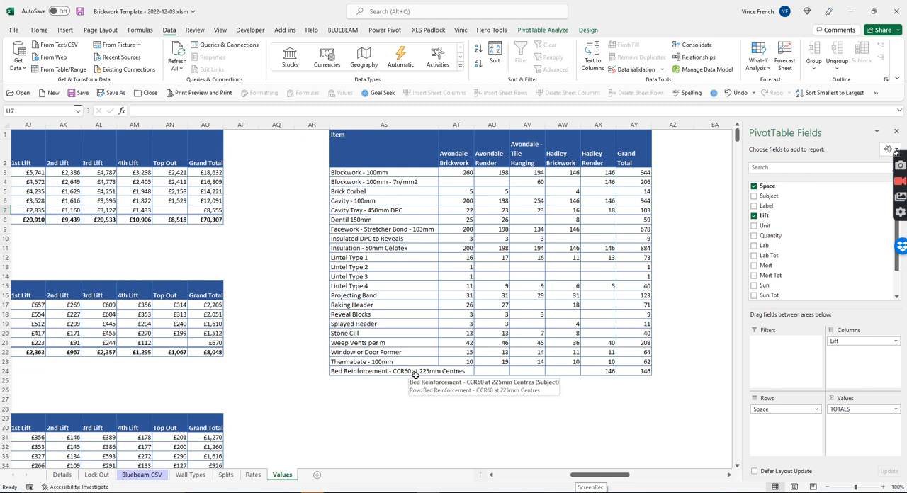
mouse_move(626, 448)
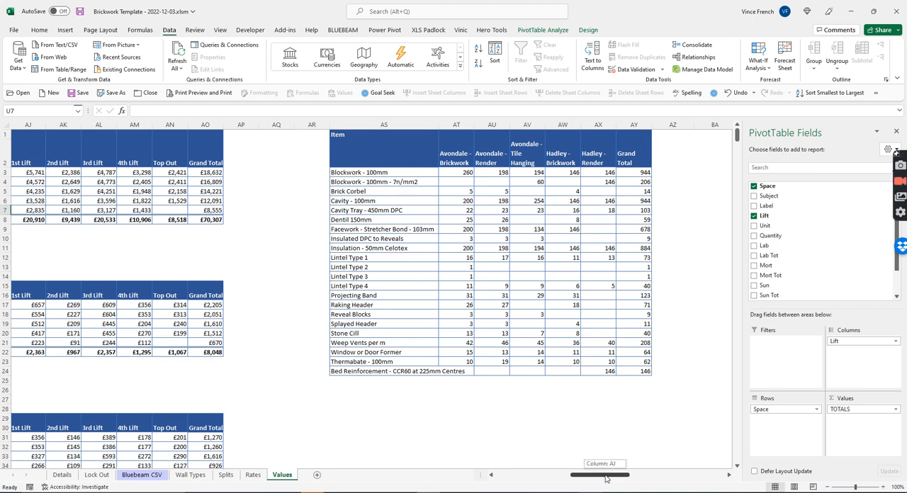
scroll(right, 3)
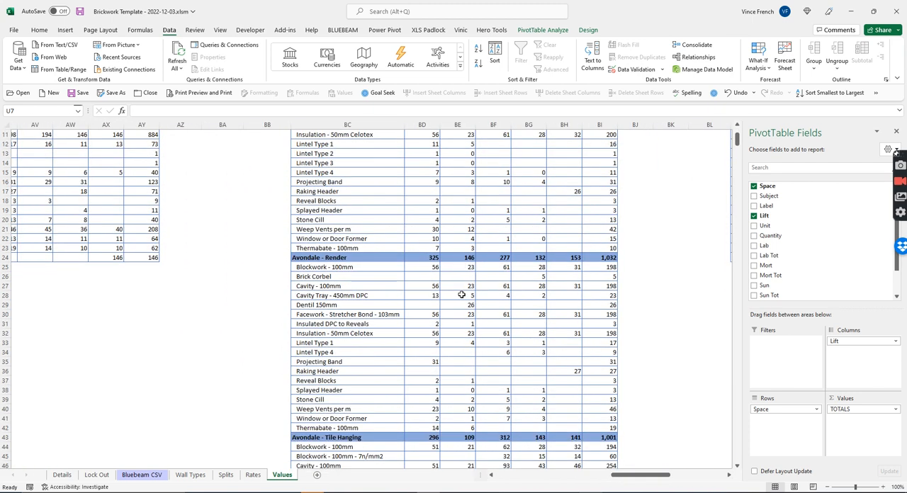
scroll(down, 3)
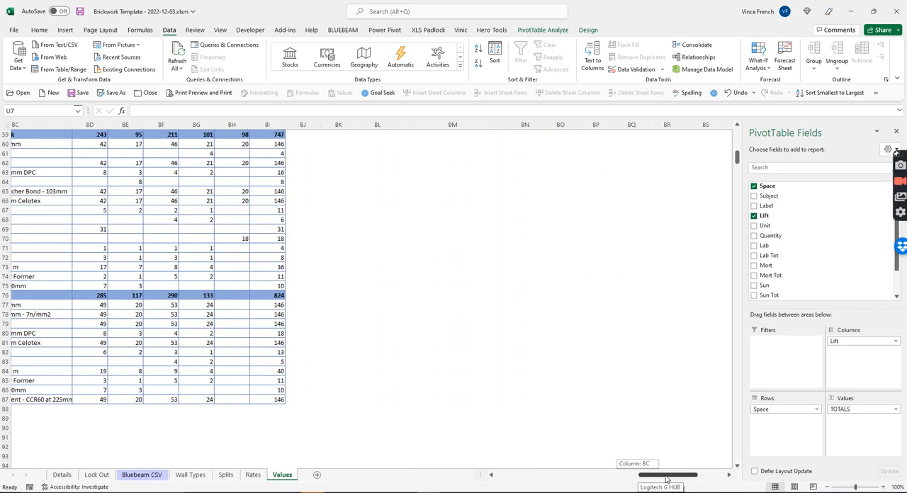
scroll(right, 3)
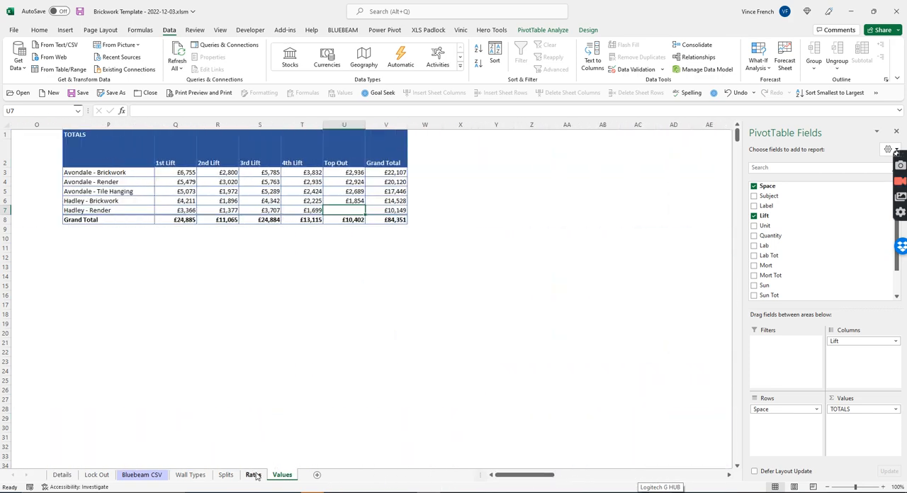
Step: Enter the new profit rate on the Rates sheet and return to the Values sheet
click(253, 475)
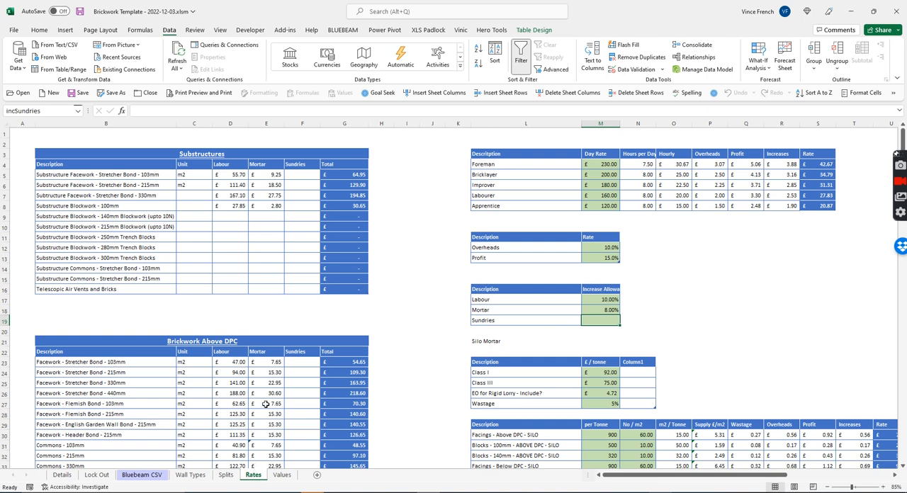
mouse_move(604, 331)
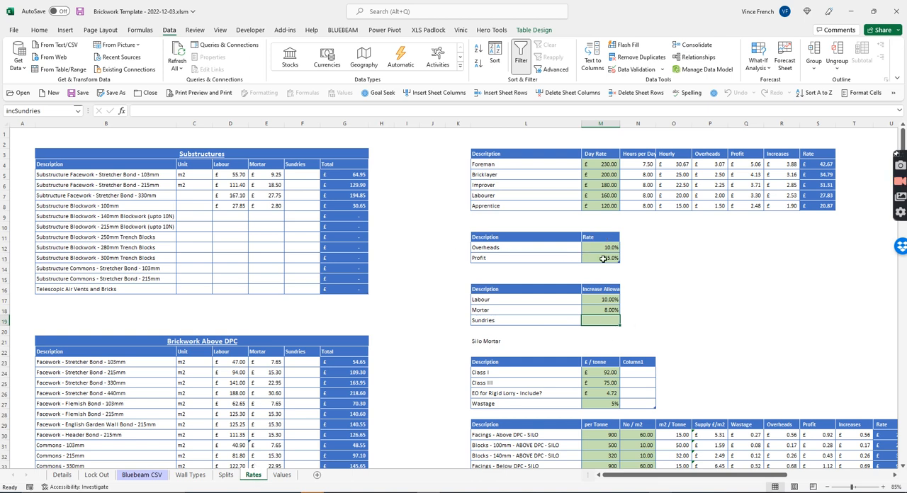
text(15%)
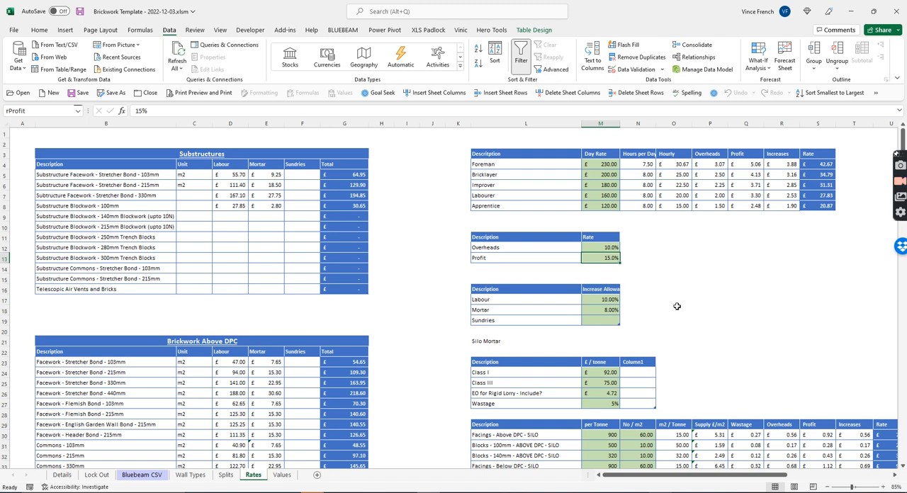
mouse_move(281, 475)
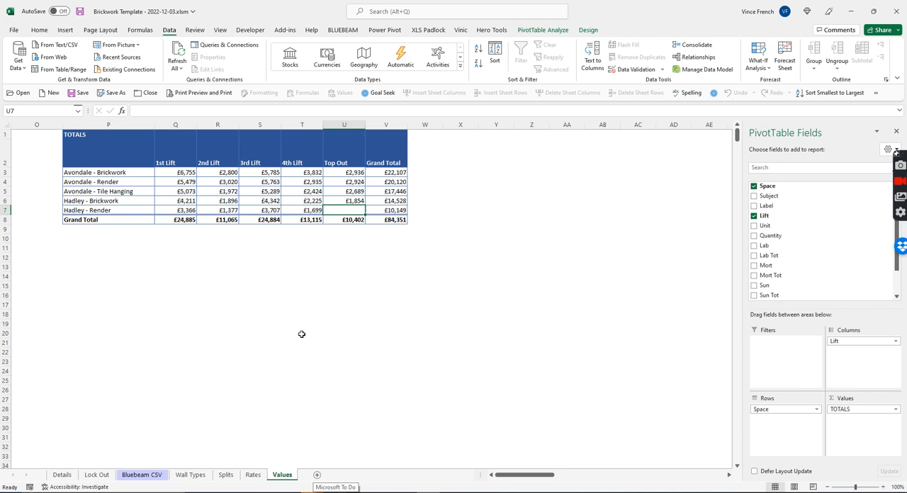
click(253, 475)
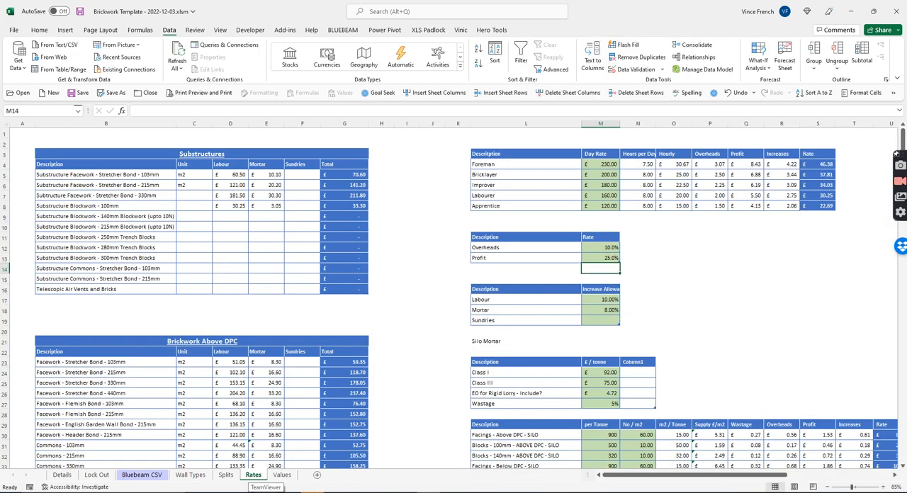
click(282, 475)
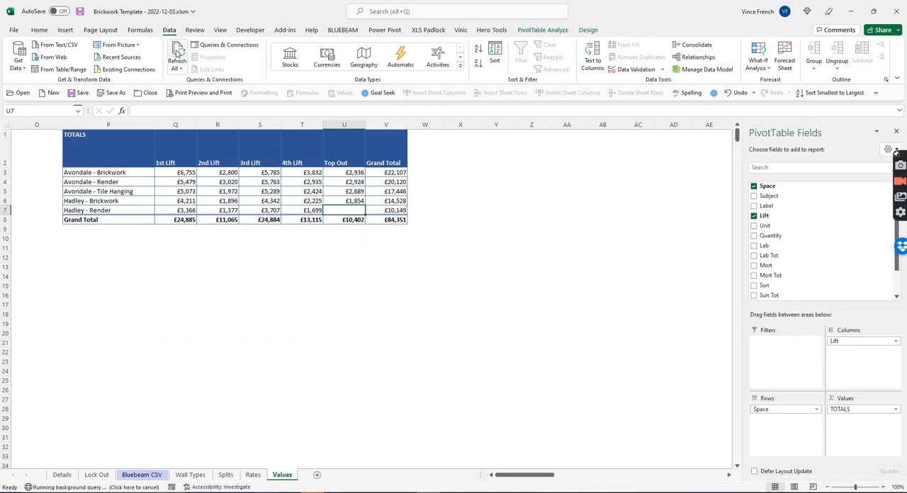
Step: Refresh all pivot tables so the TOTALS grand total becomes £91,630
click(176, 51)
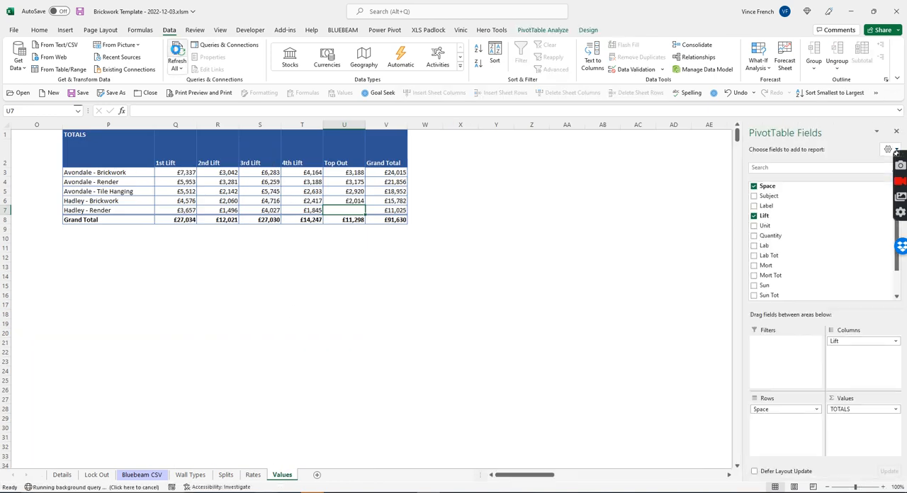
click(176, 57)
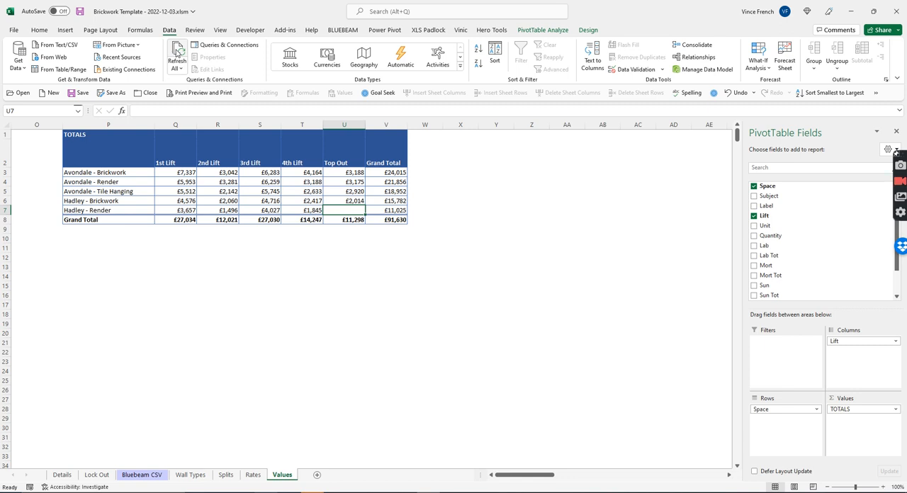
drag(521, 475, 550, 475)
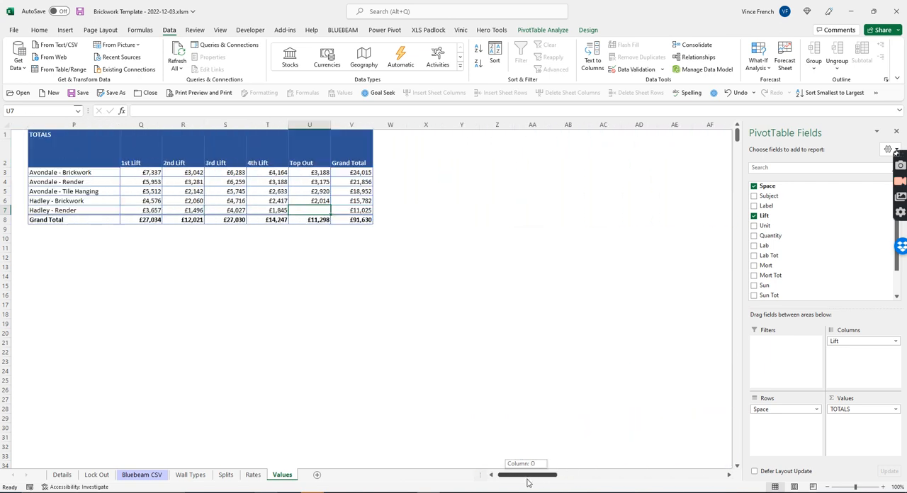
scroll(left, 3)
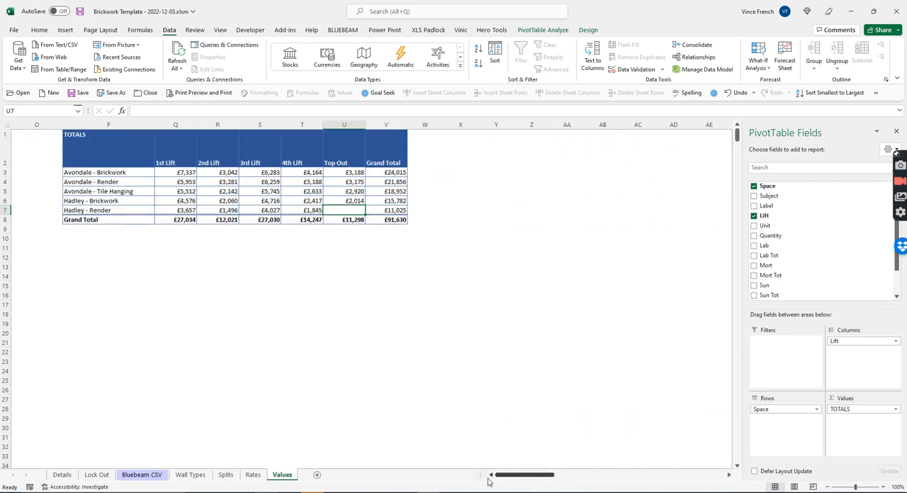